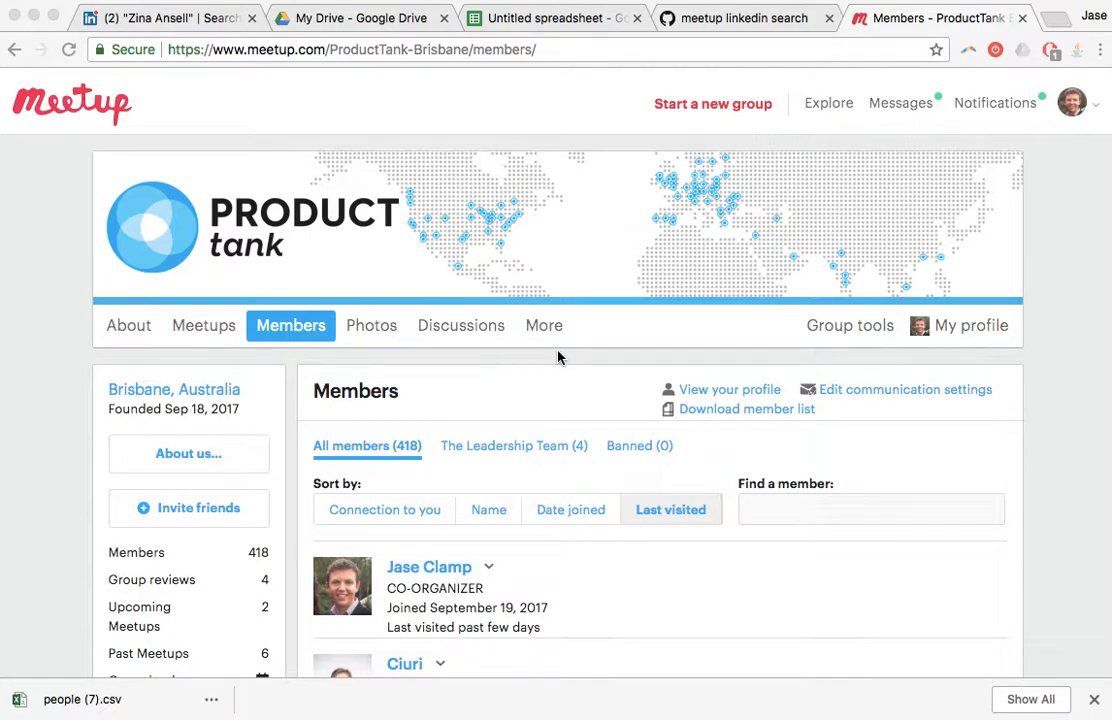
mouse_move(482, 158)
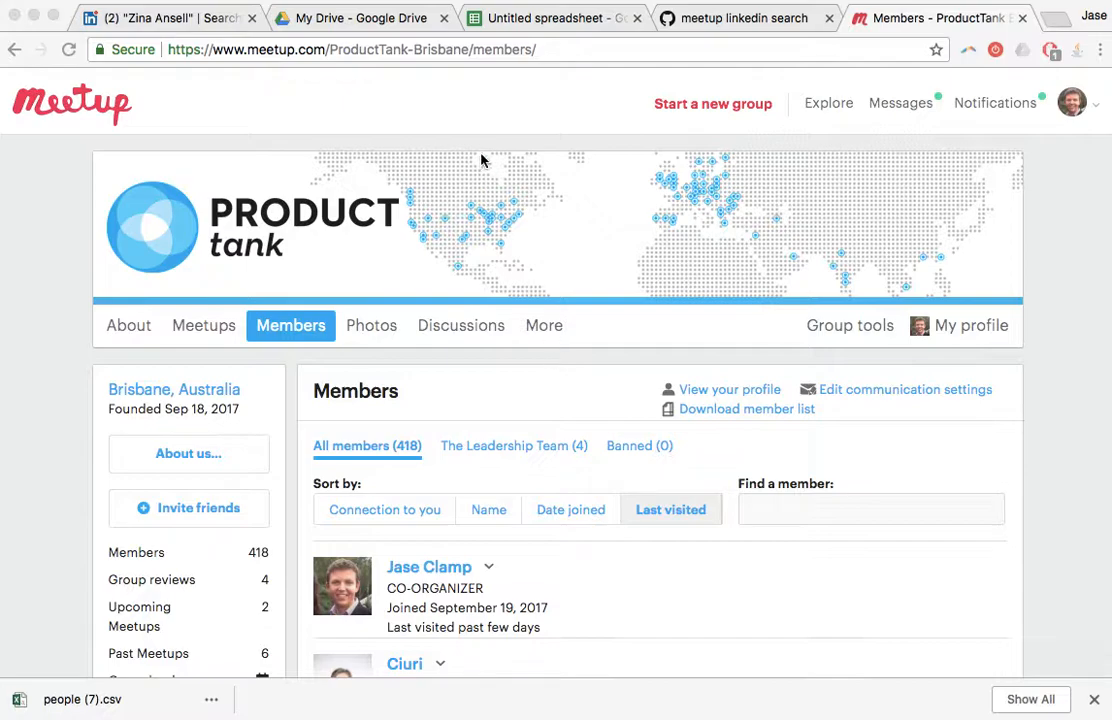
mouse_move(460, 238)
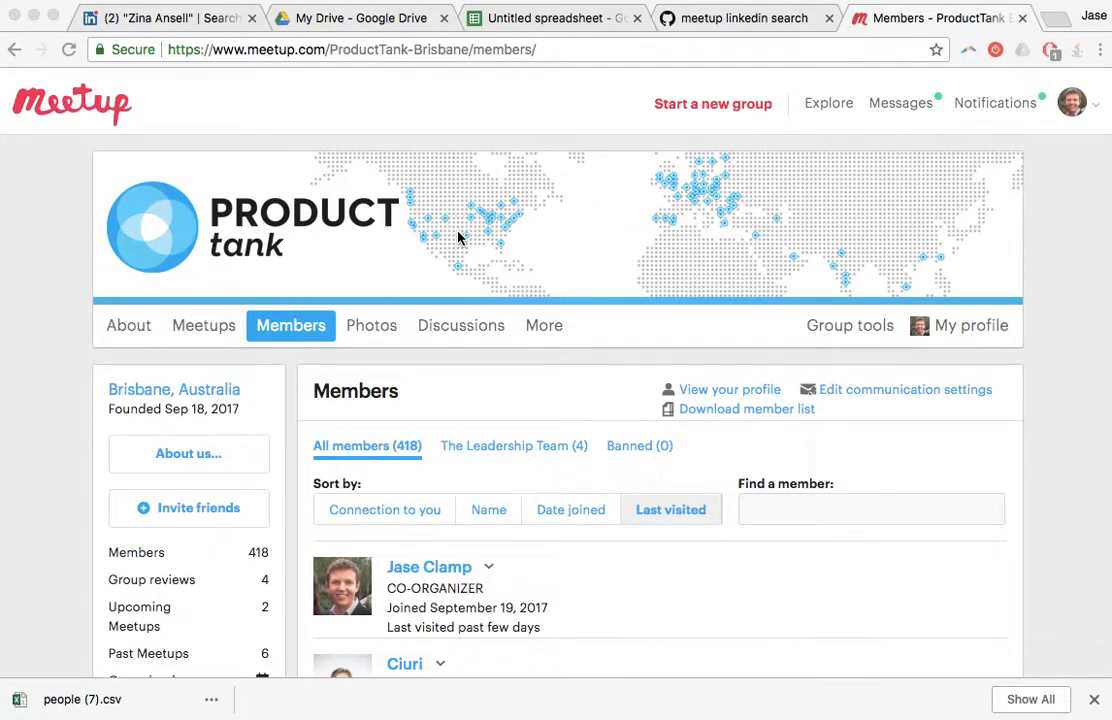
mouse_move(606, 252)
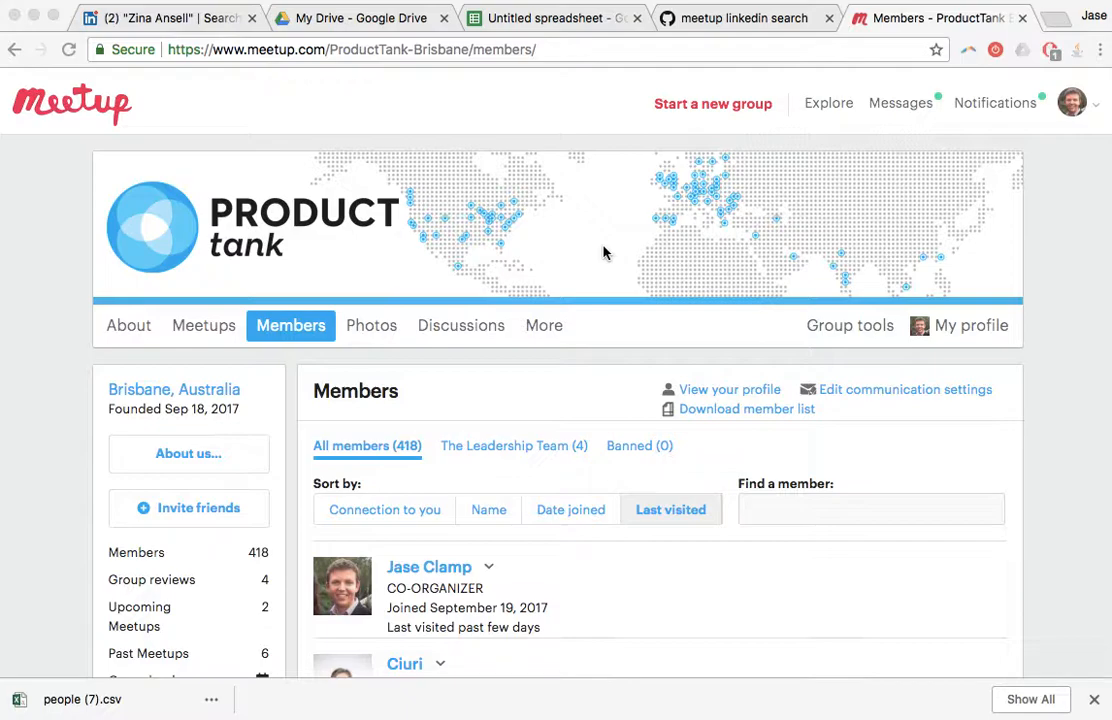
Open ProductTank-Brisbane_Member_List_on_2018-09-05.xls from the Downloads folder in Finder
scroll("down", 3)
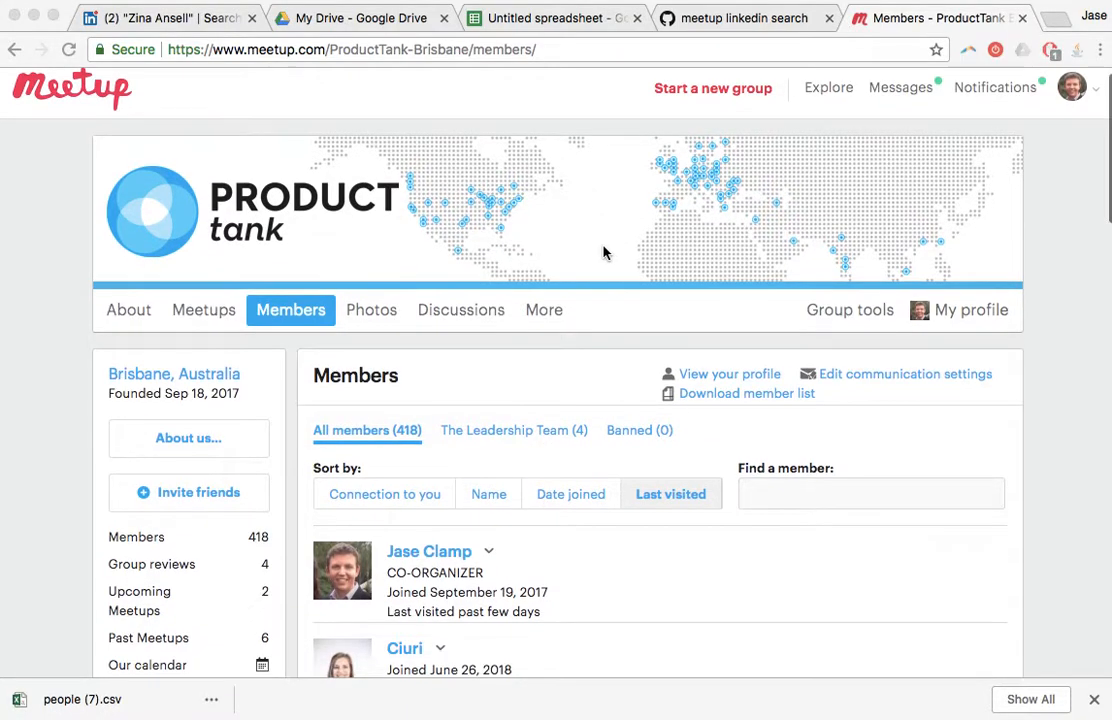
scroll("down", 3)
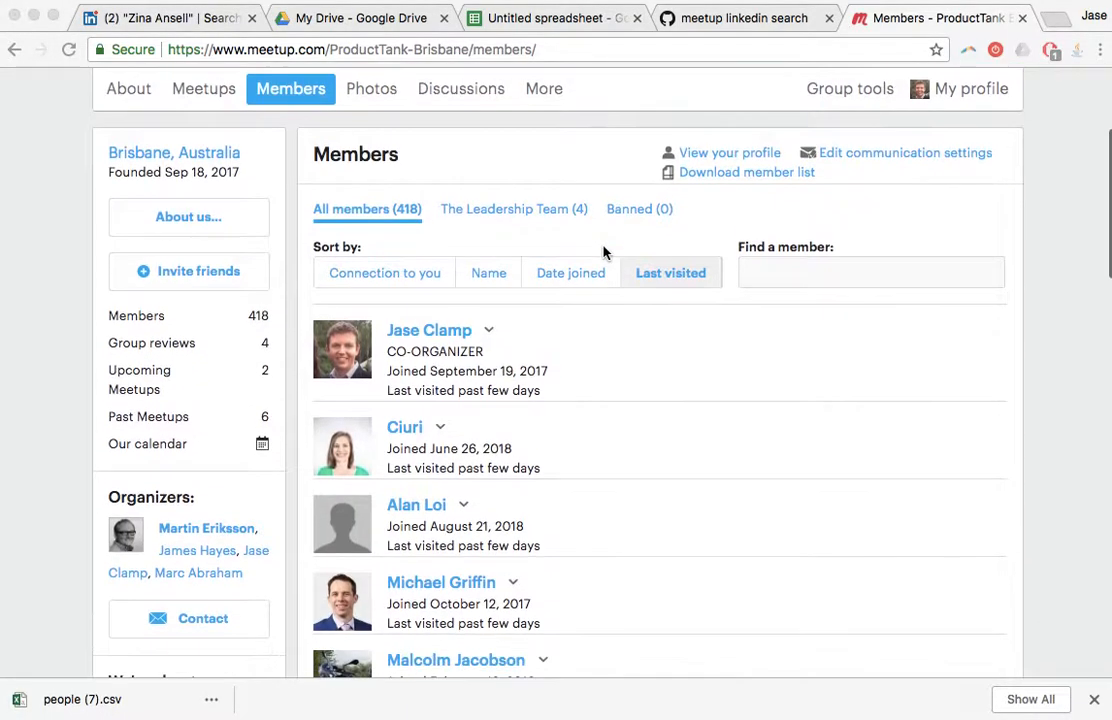
mouse_move(553, 487)
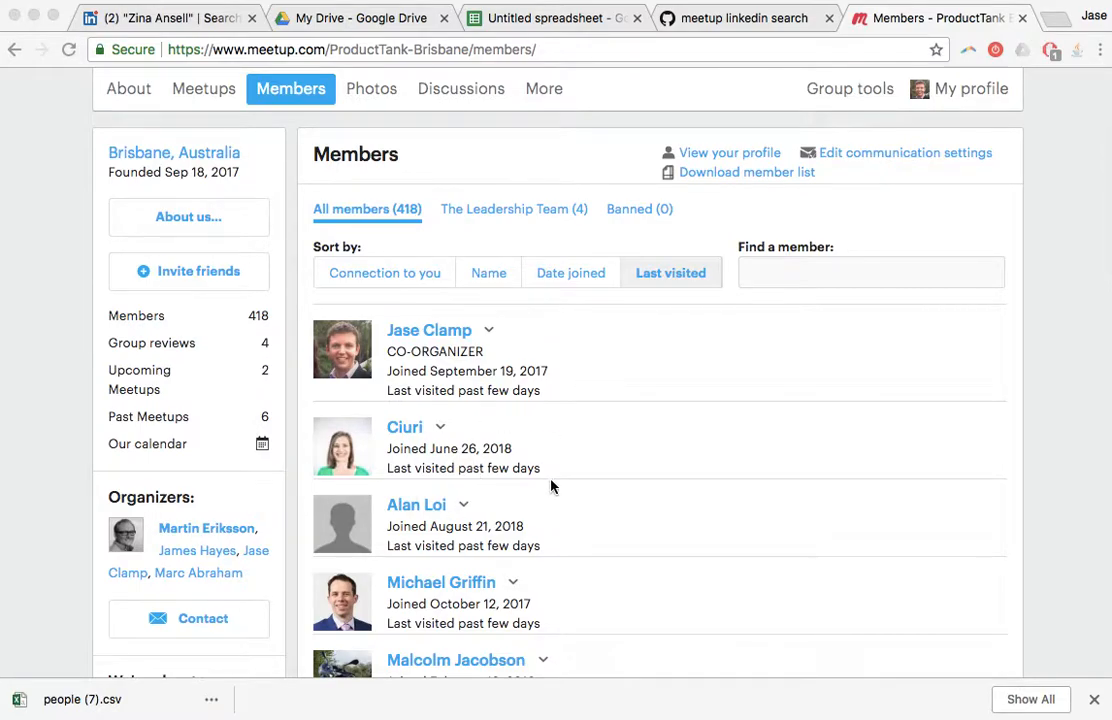
mouse_move(458, 664)
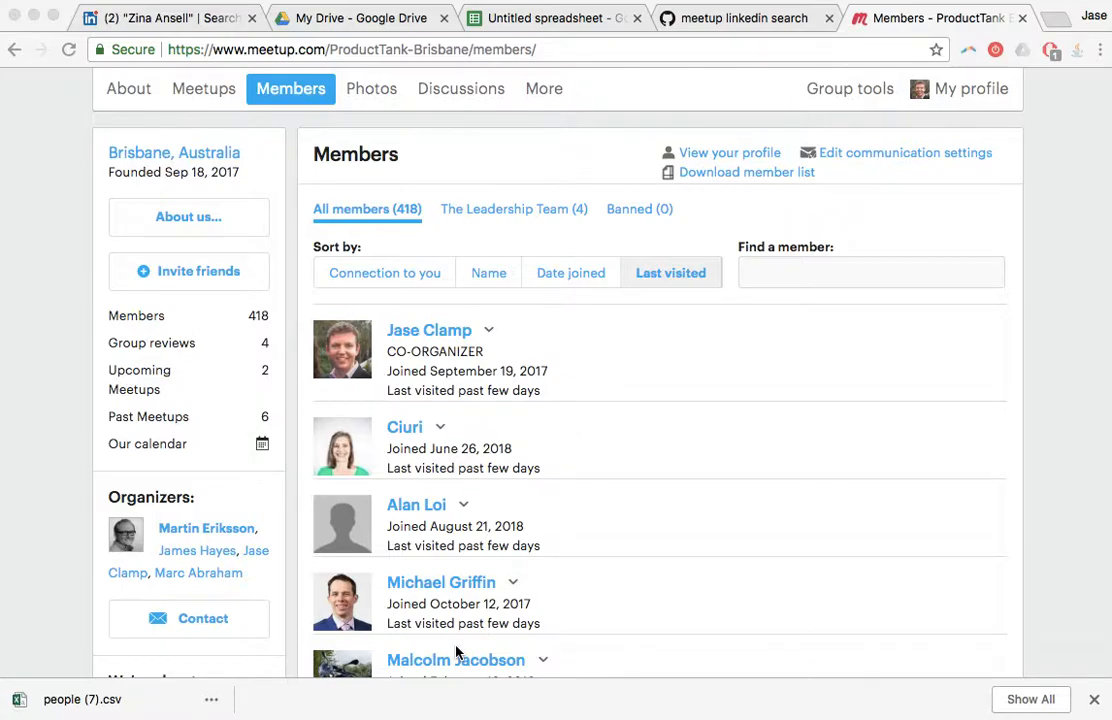
mouse_move(392, 471)
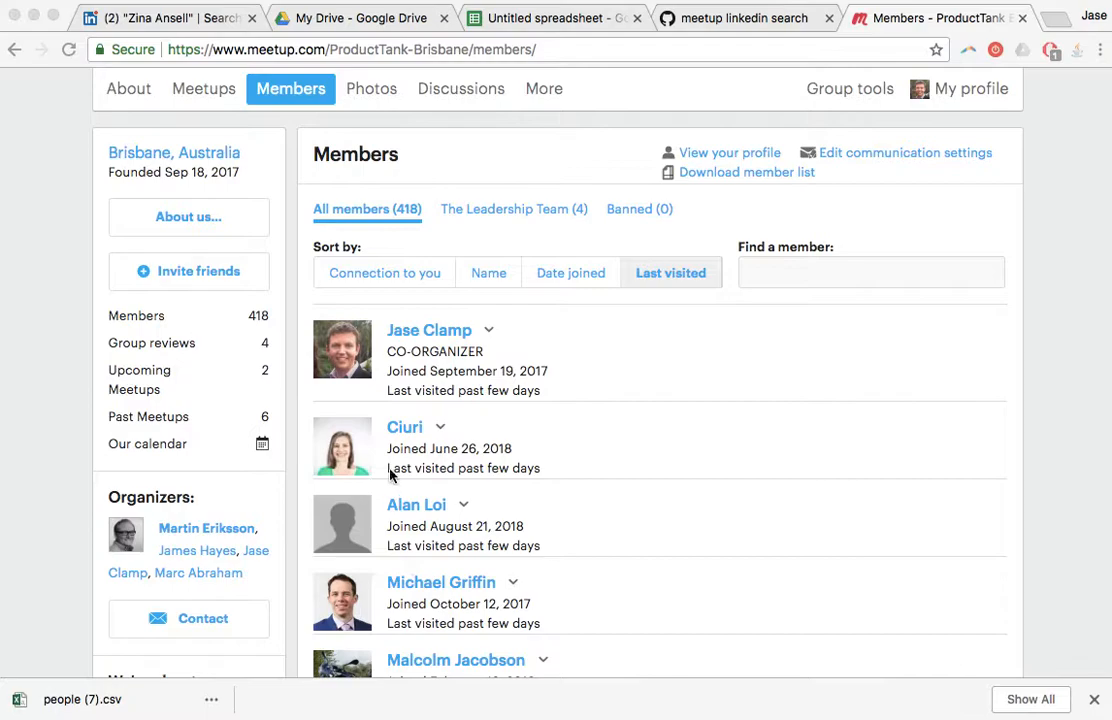
mouse_move(447, 427)
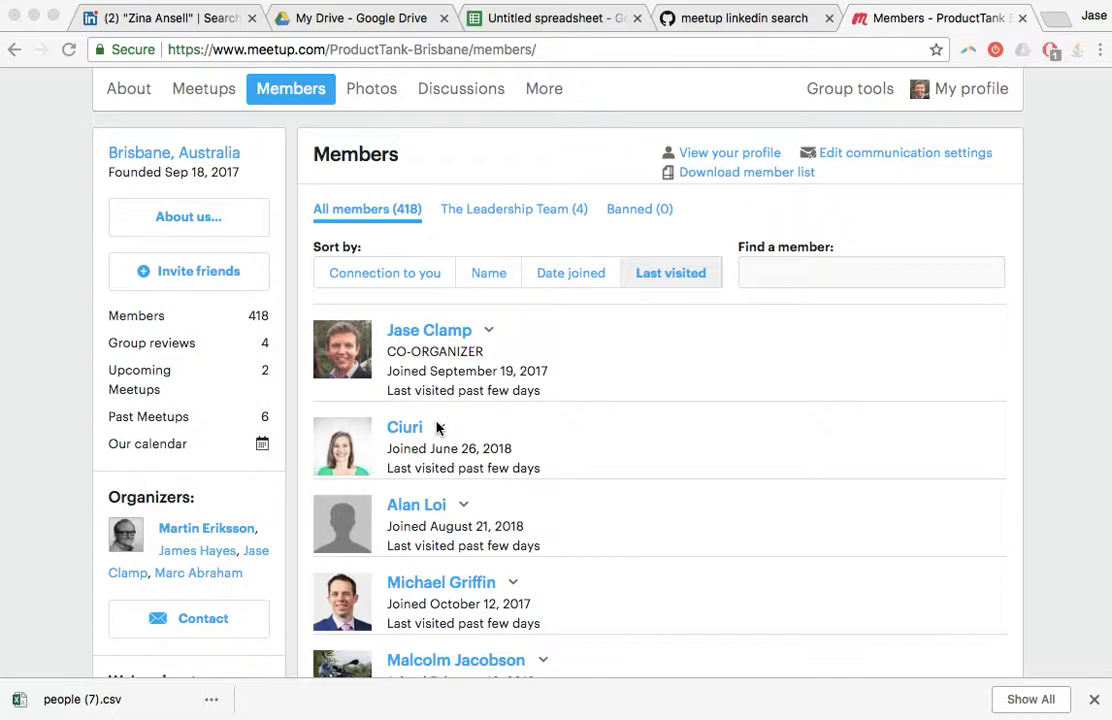
mouse_move(600, 401)
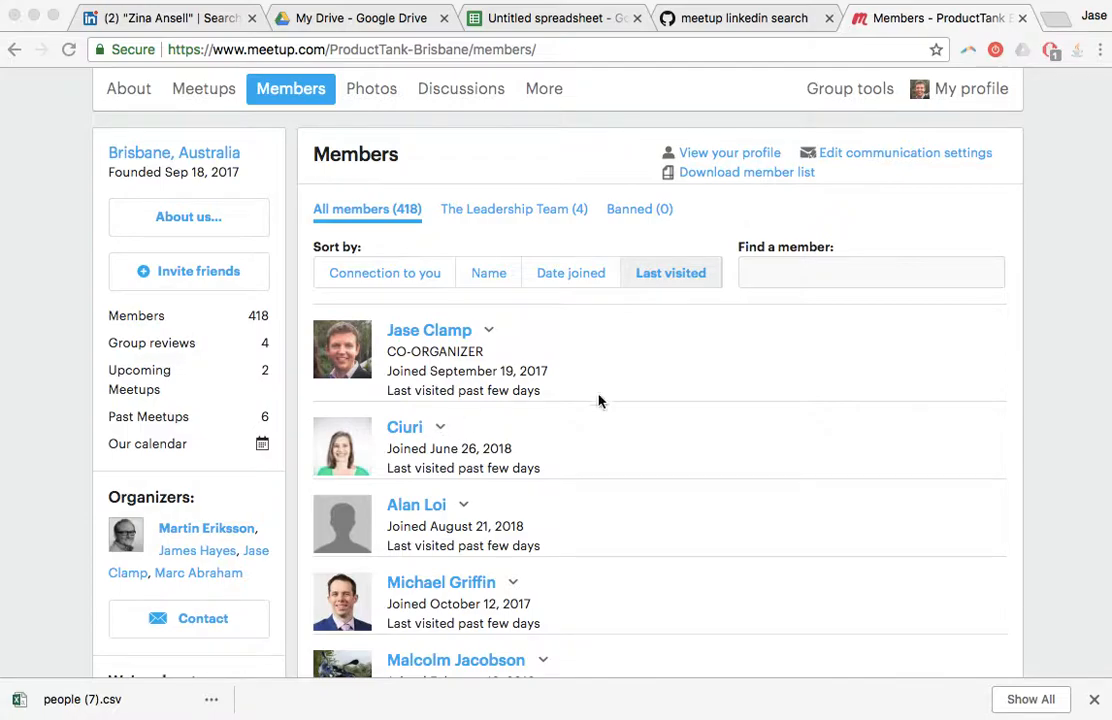
mouse_move(750, 193)
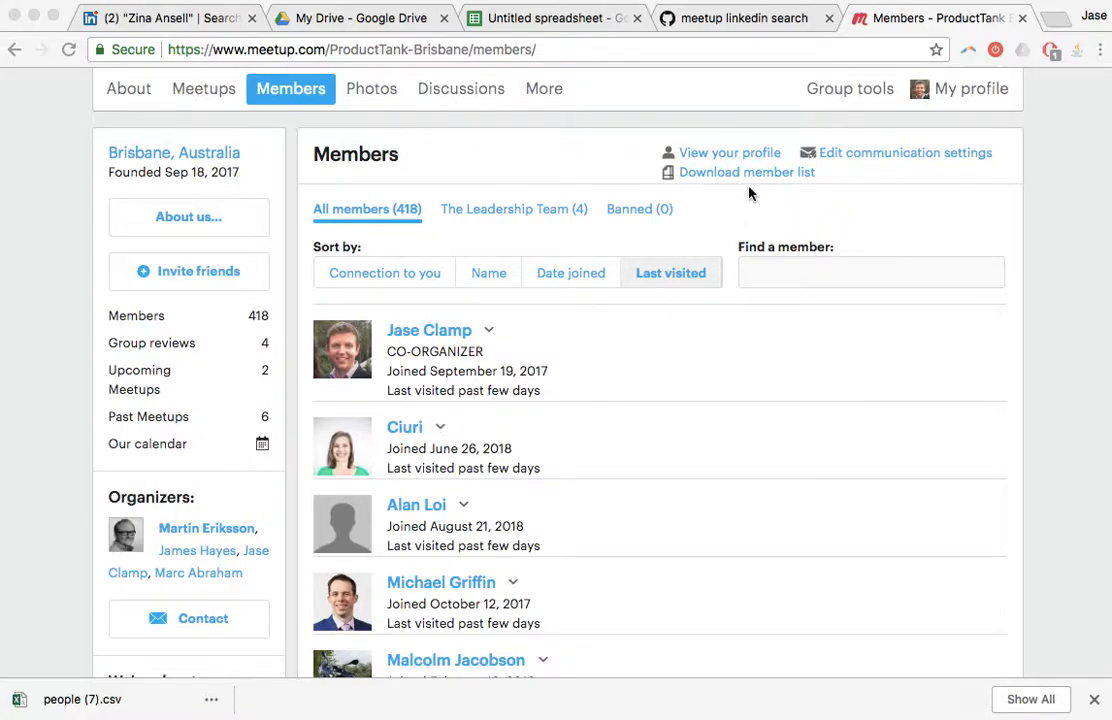
mouse_move(777, 180)
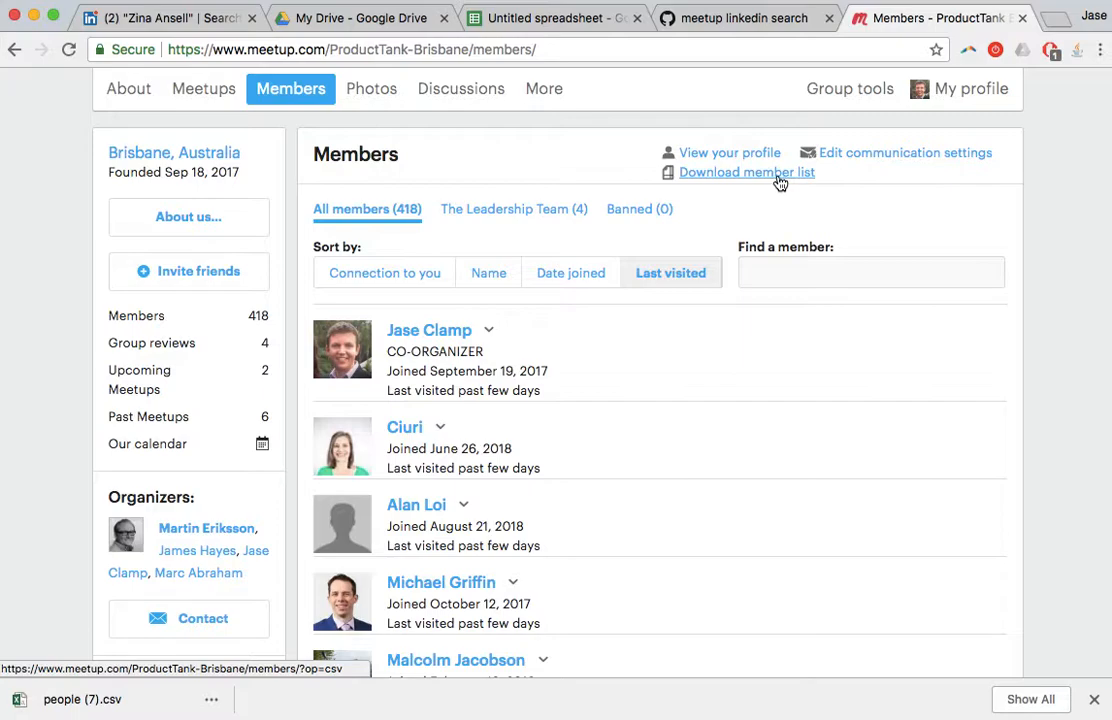
mouse_move(762, 175)
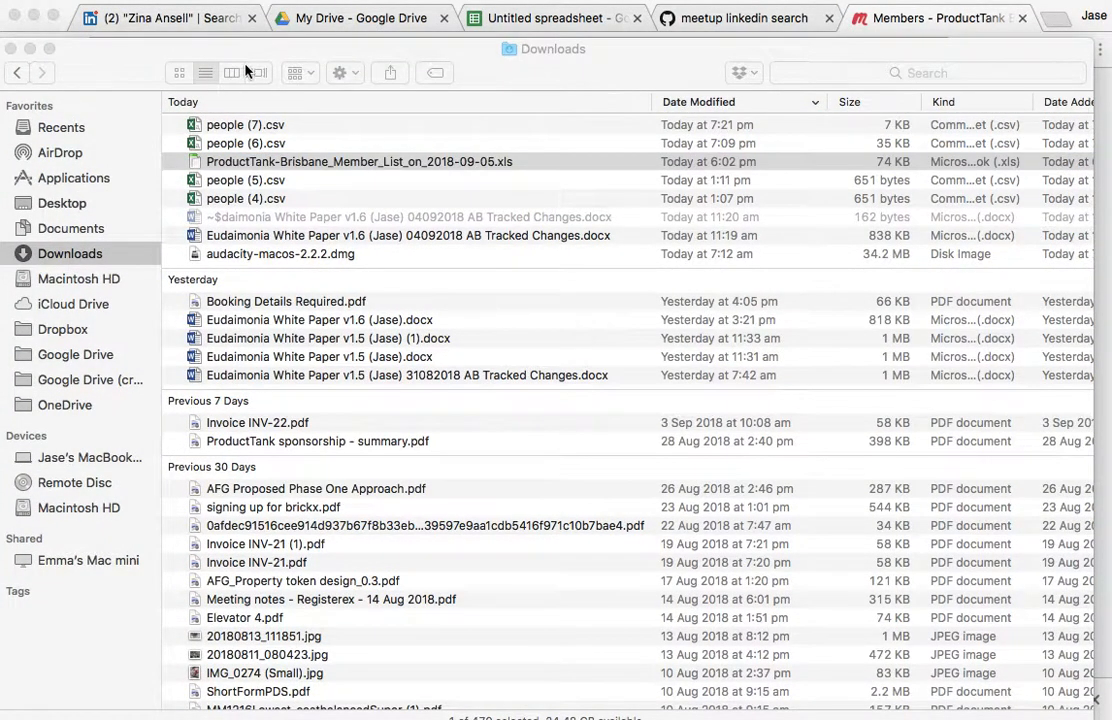
double_click(358, 161)
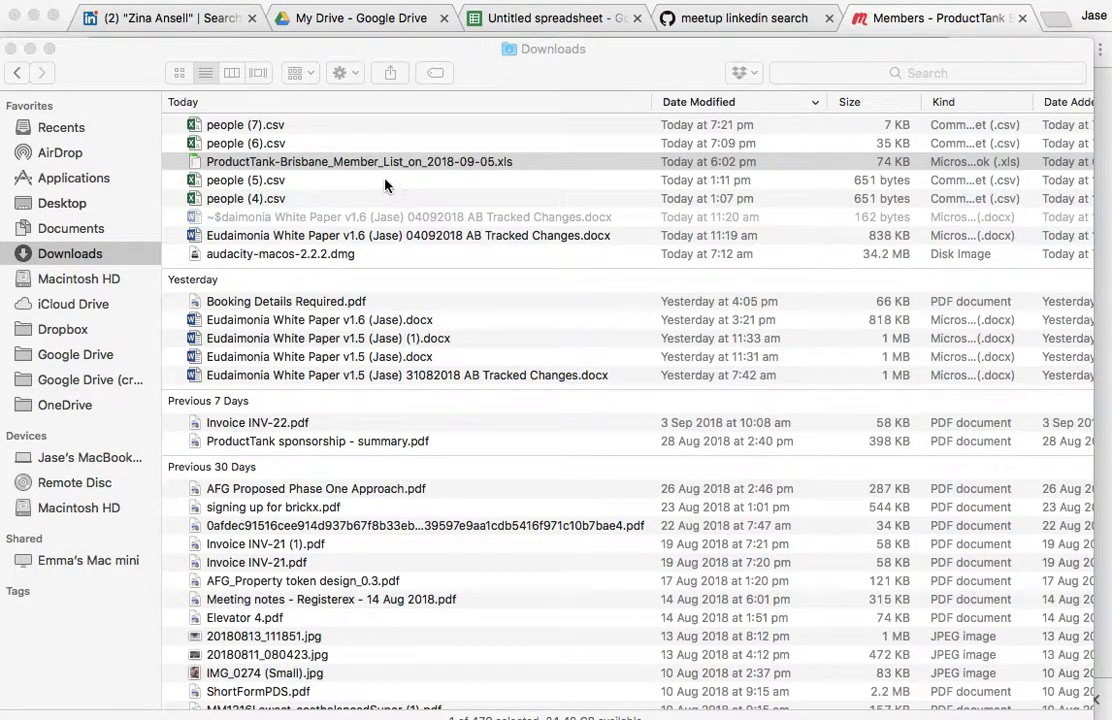
double_click(358, 161)
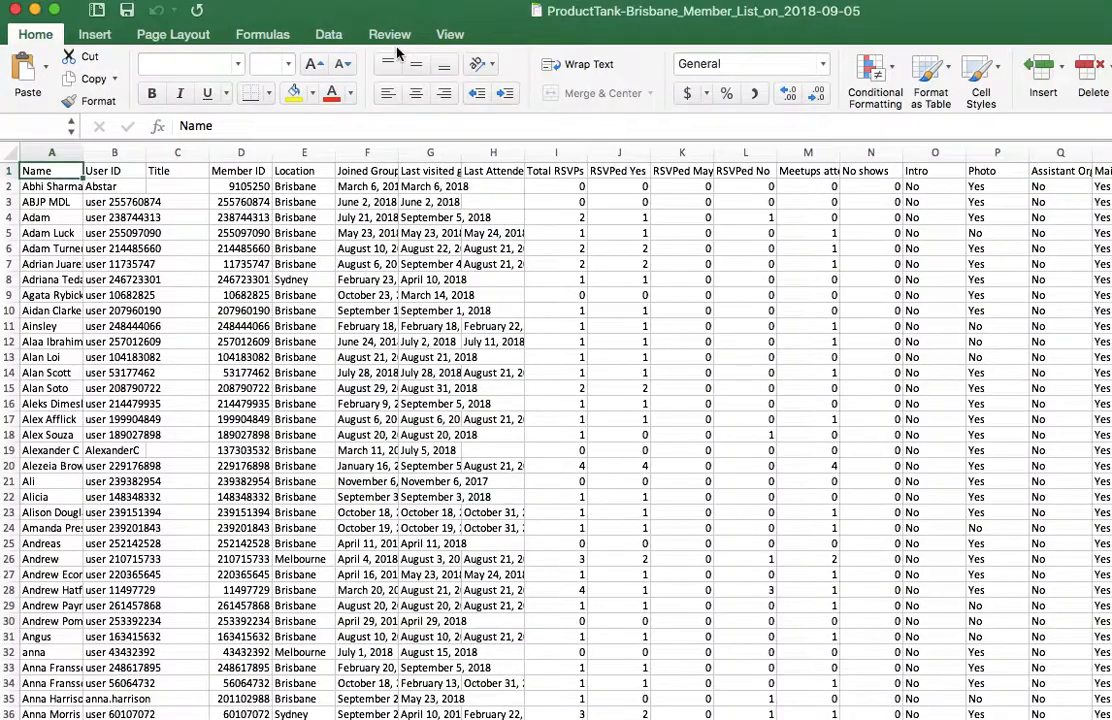
Turn on column filters and filter Location to Brisbane, leaving 360 of 418 members
left_click(51, 170)
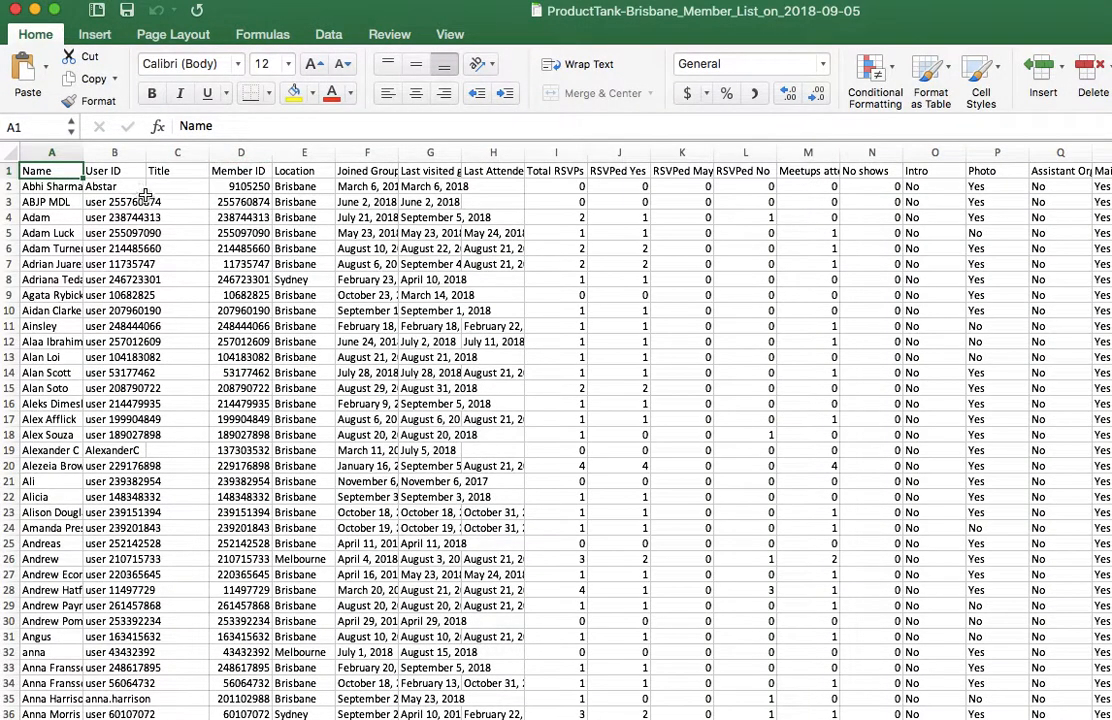
left_click(50, 186)
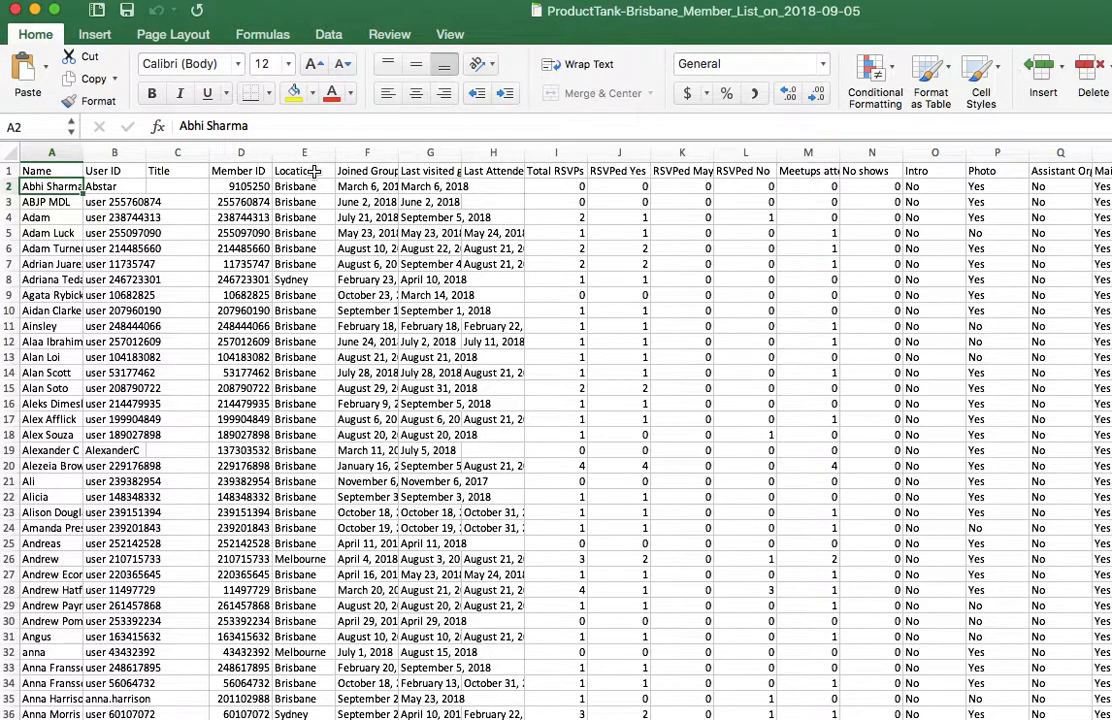
left_click(303, 170)
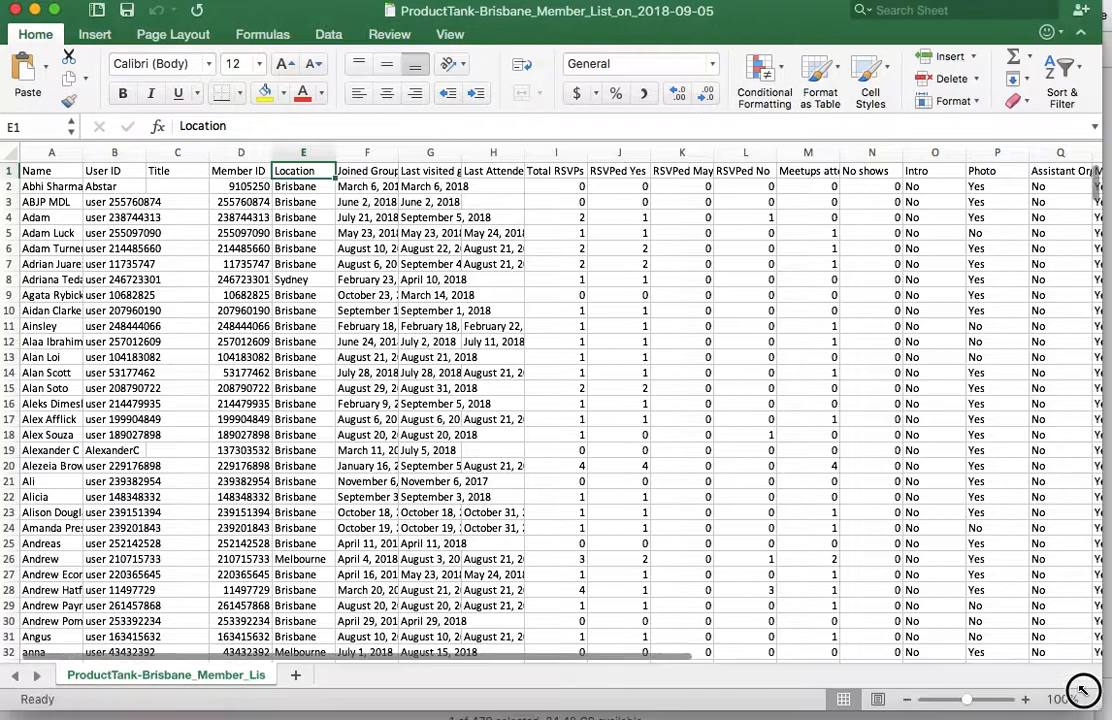
left_click(1054, 68)
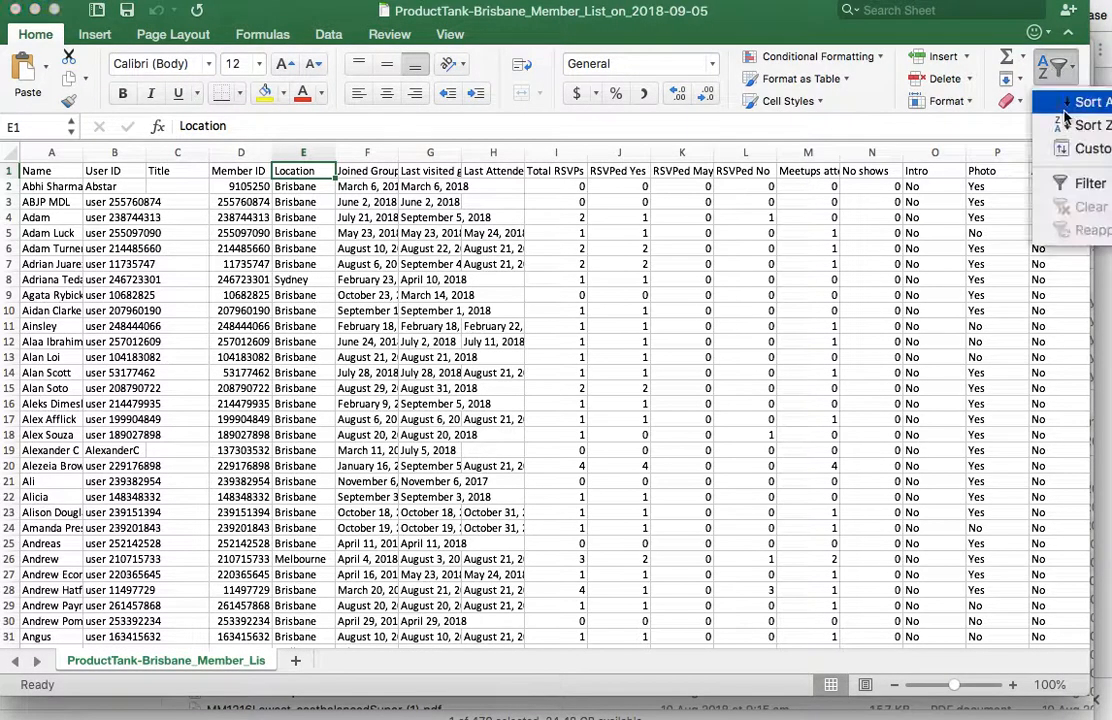
left_click(1070, 183)
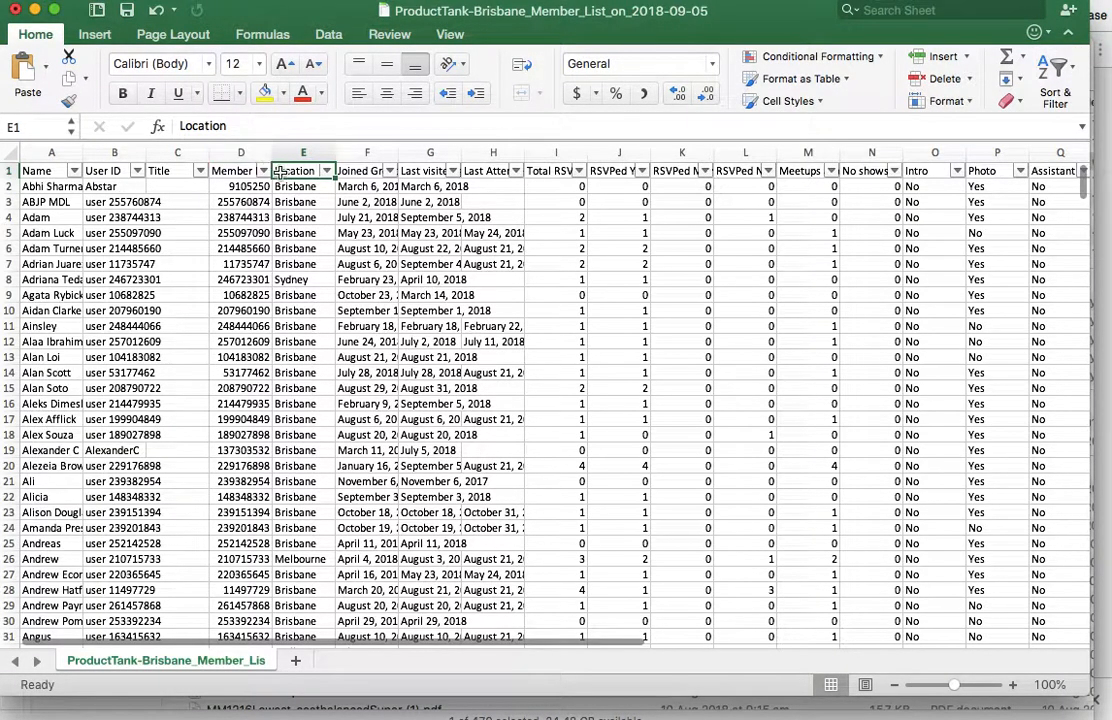
left_click(323, 170)
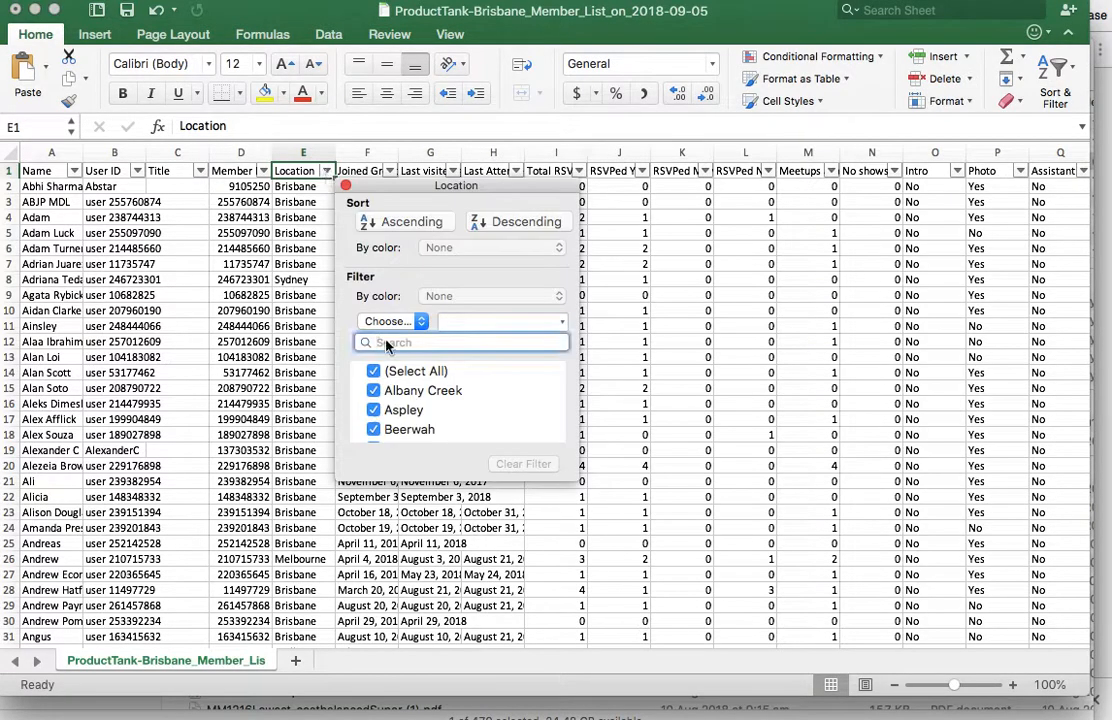
scroll("down", 3)
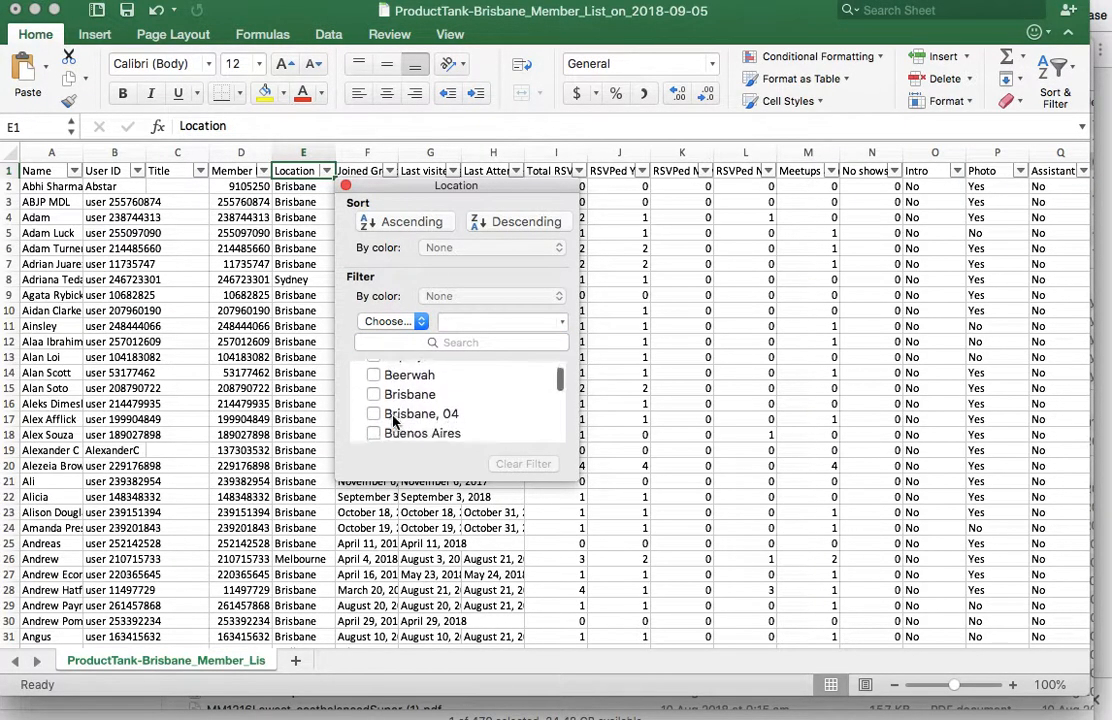
left_click(374, 394)
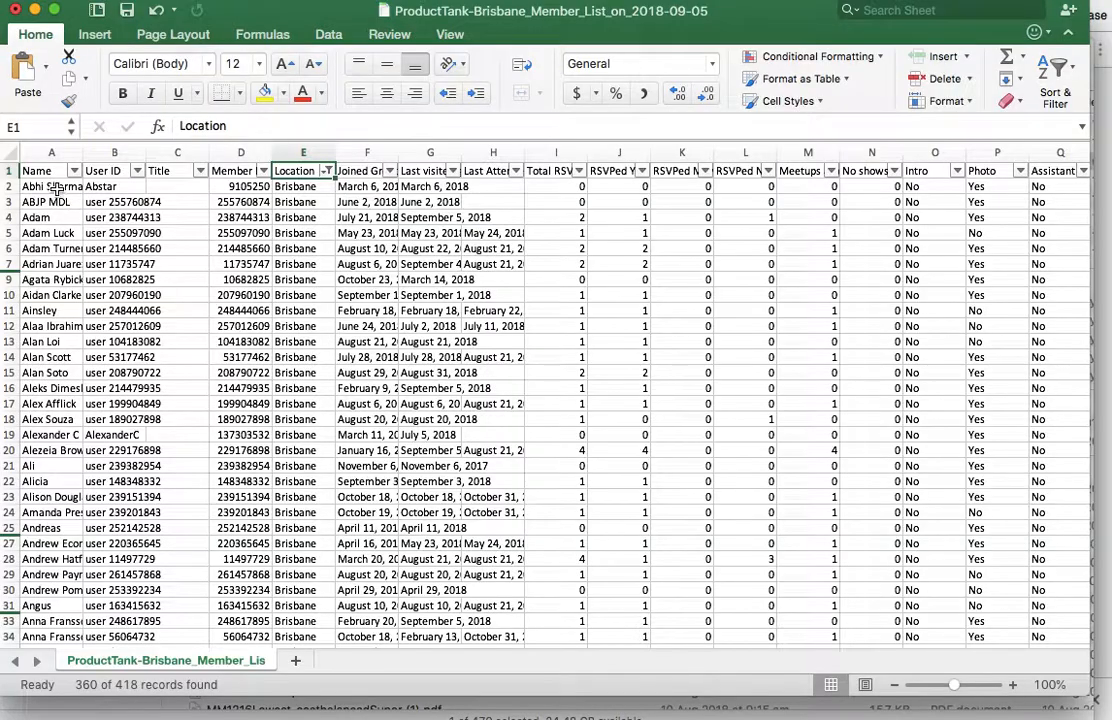
scroll("down", 3)
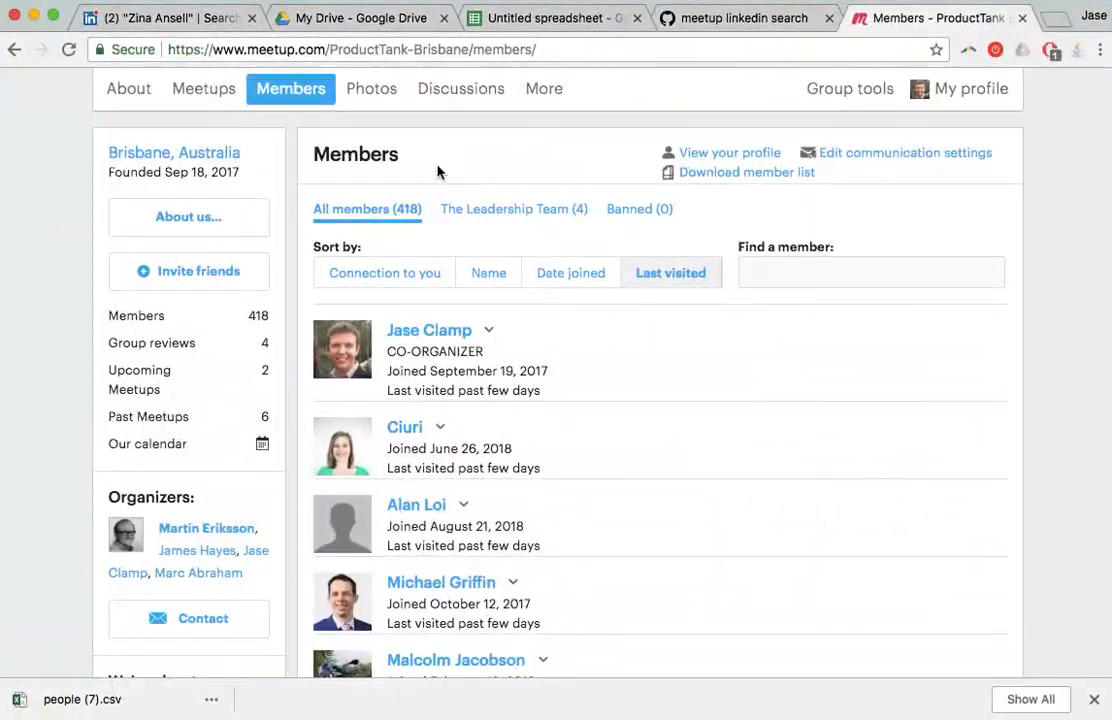
Read through the linkedin-loop.js gist's instructions on GitHub
left_click(751, 18)
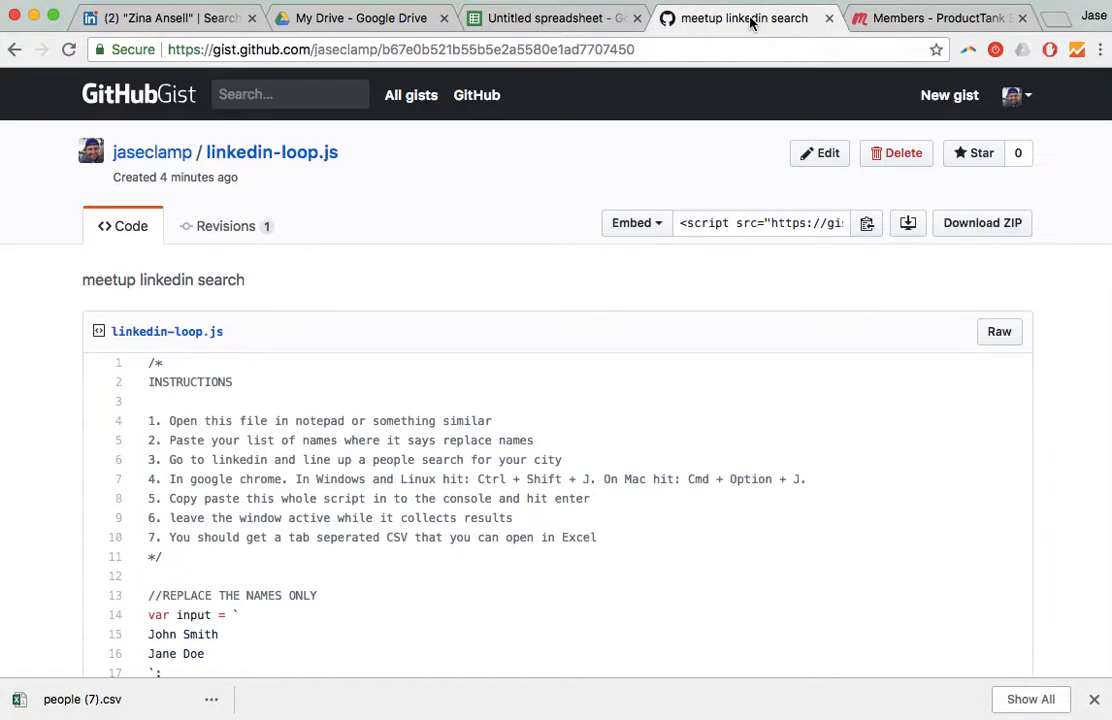
mouse_move(279, 551)
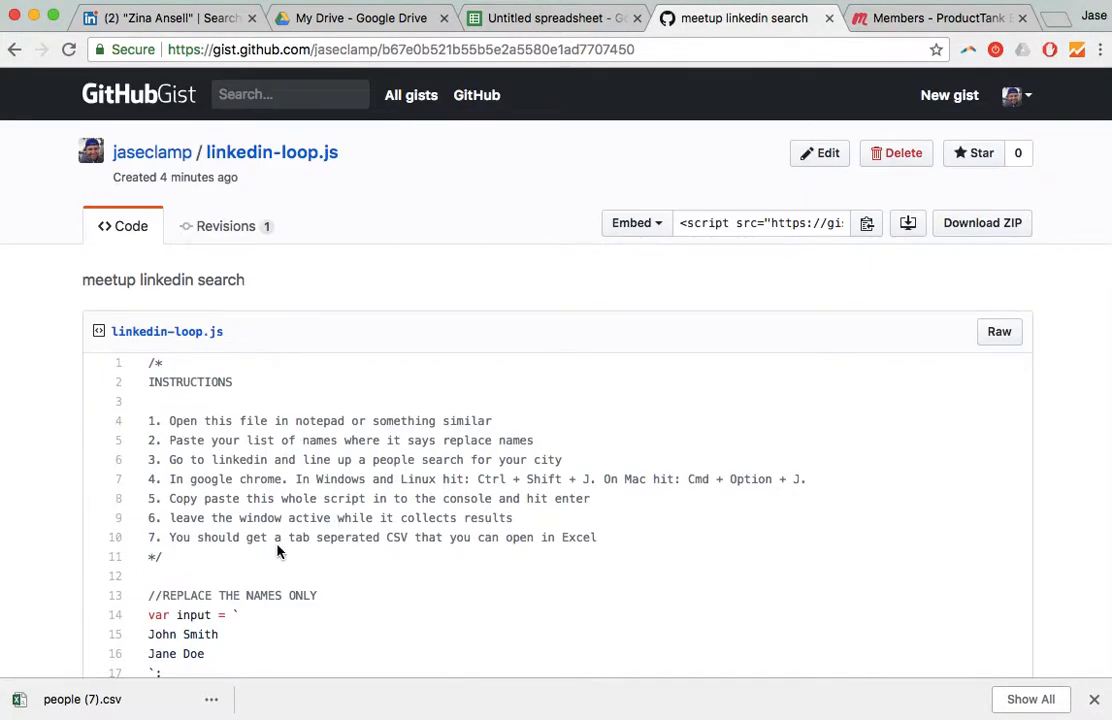
scroll("down", 3)
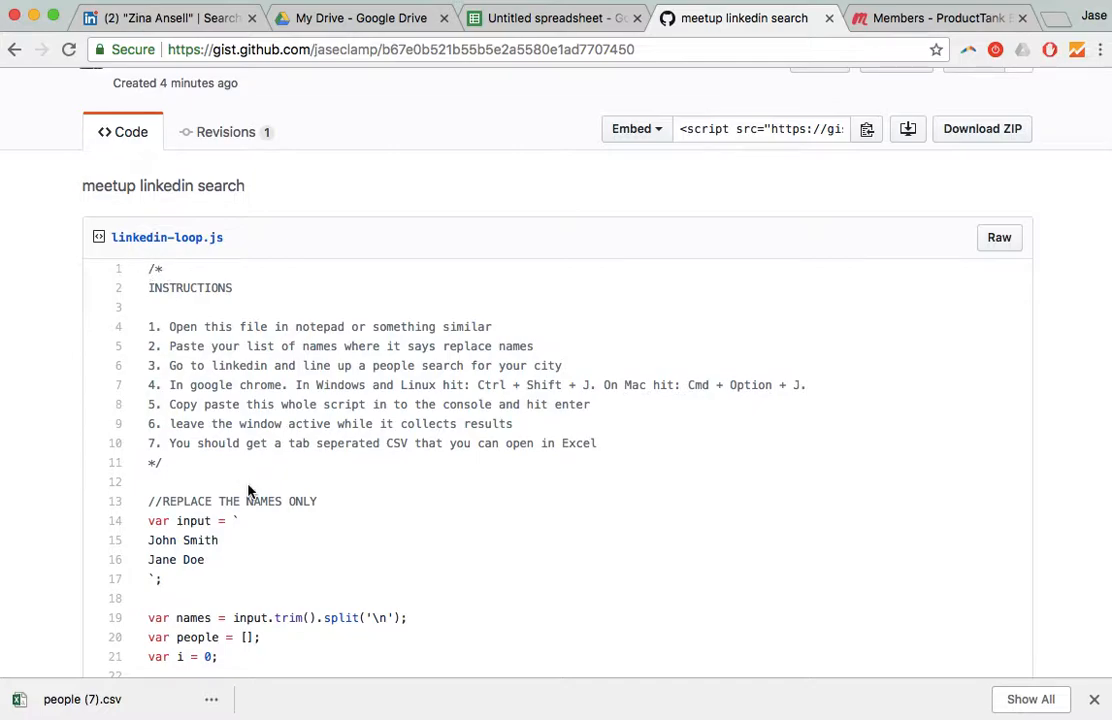
scroll("down", 3)
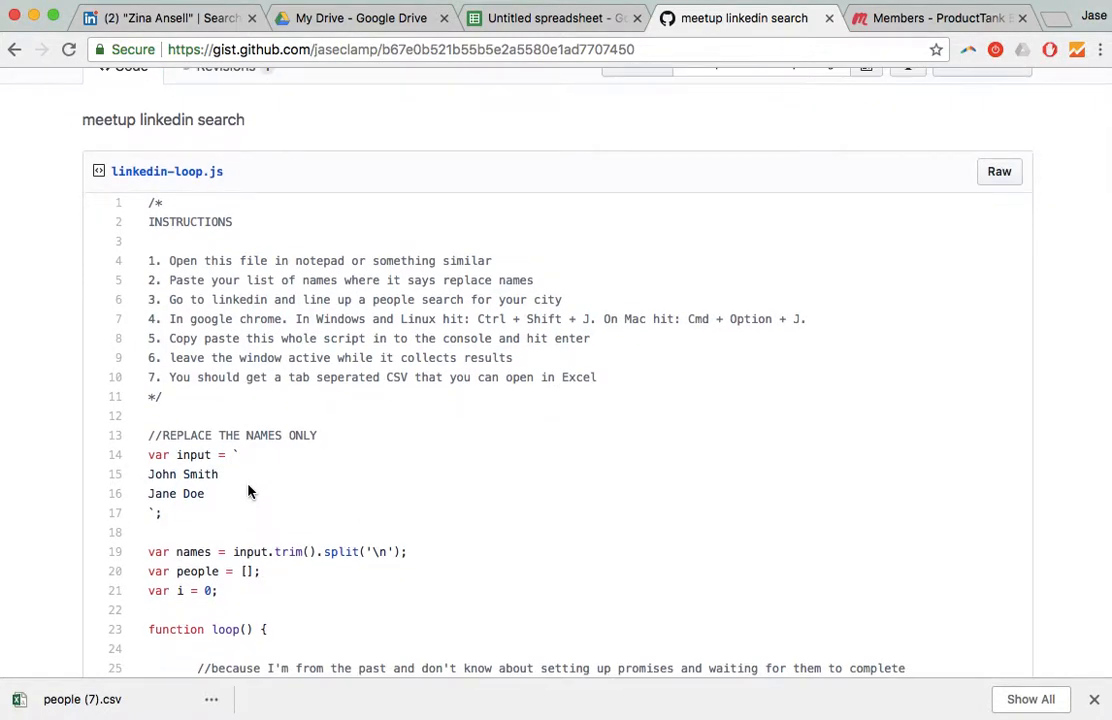
scroll("down", 3)
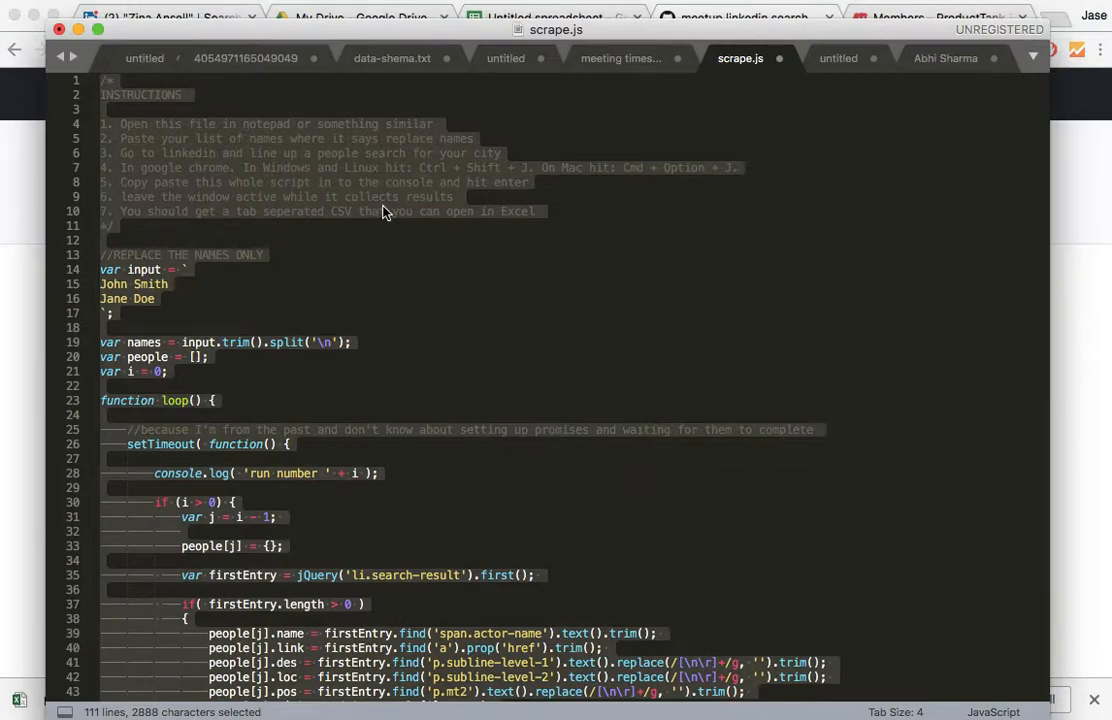
left_click(164, 298)
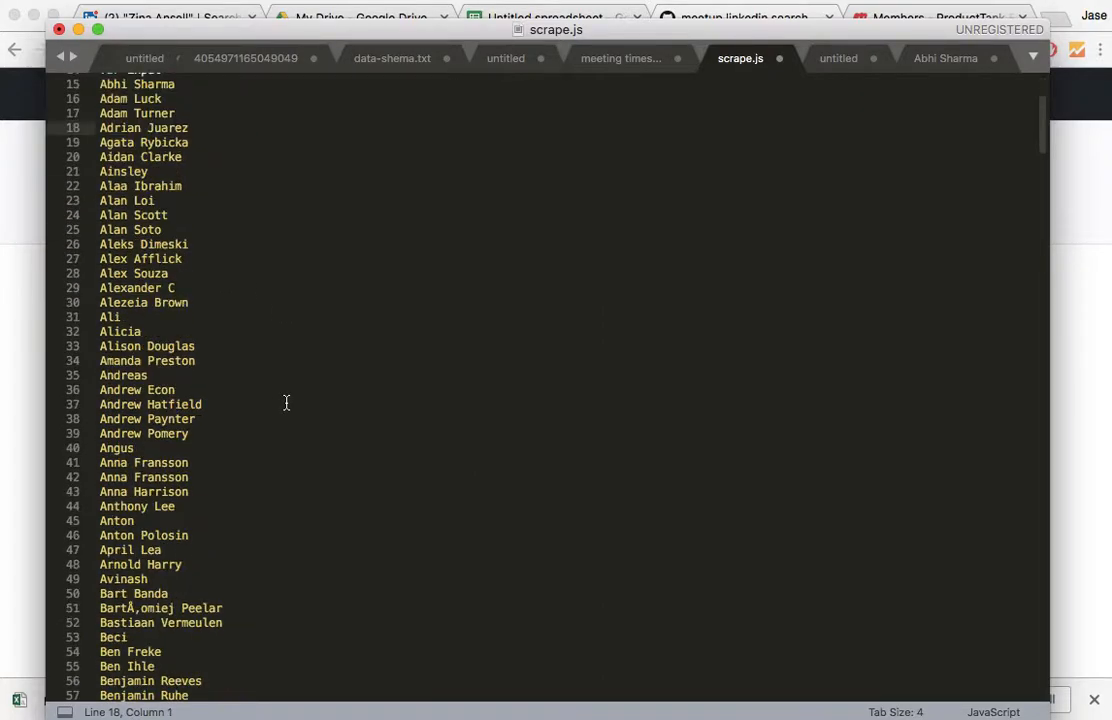
scroll("down", 3)
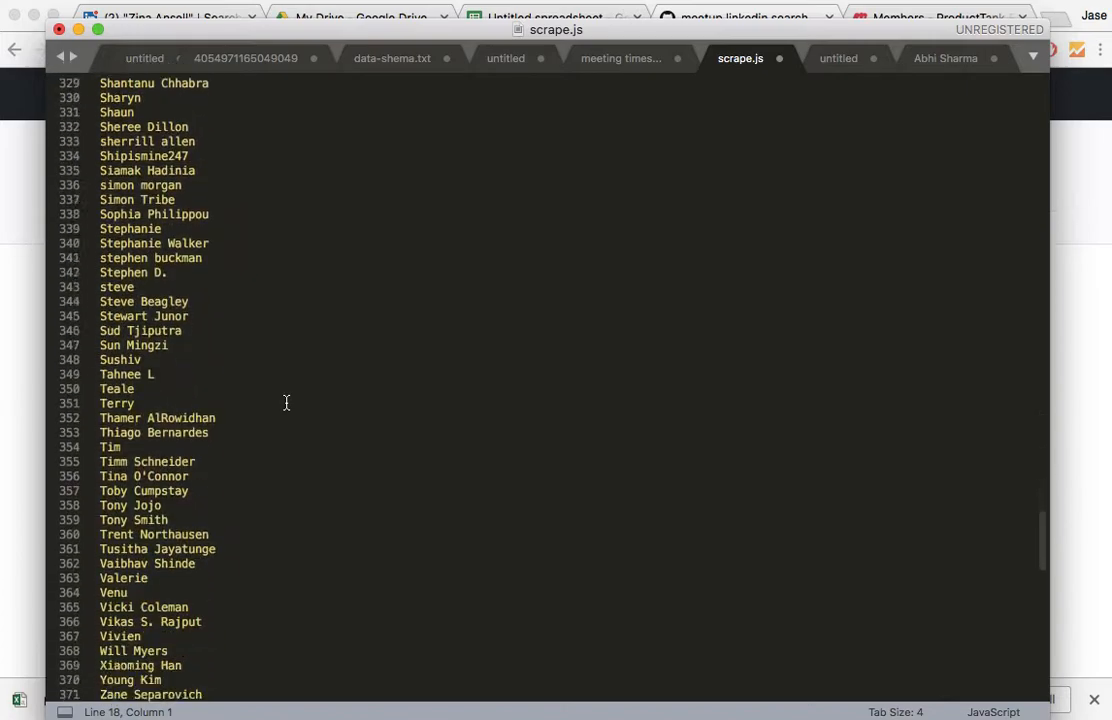
scroll("down", 3)
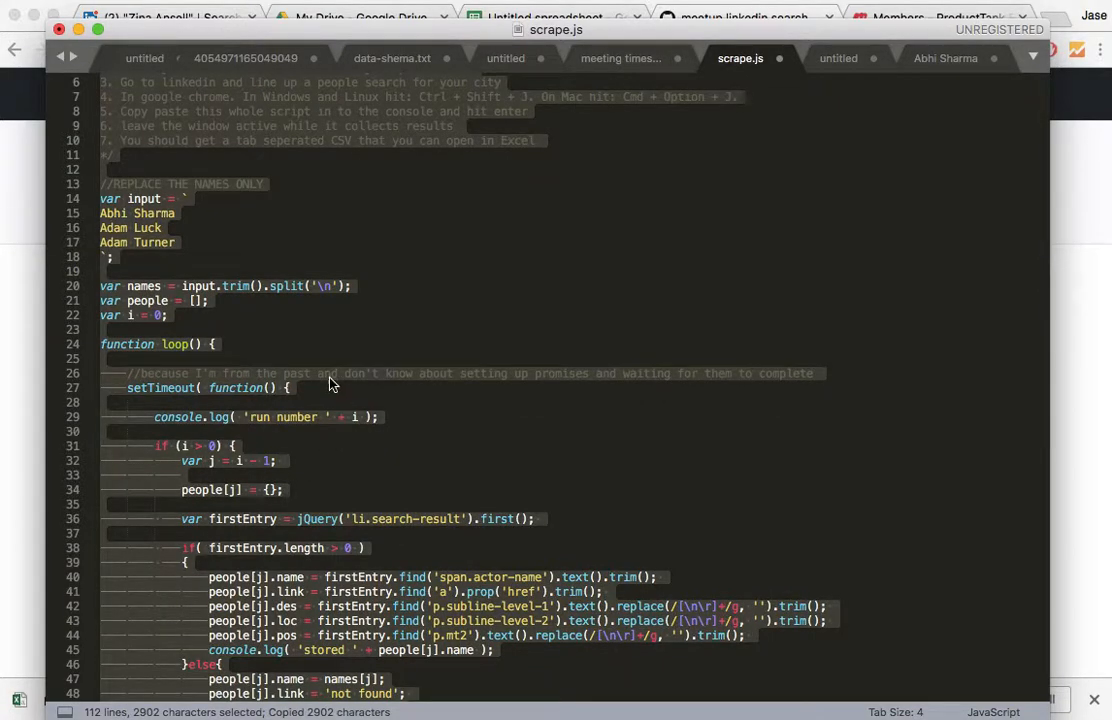
left_click(168, 315)
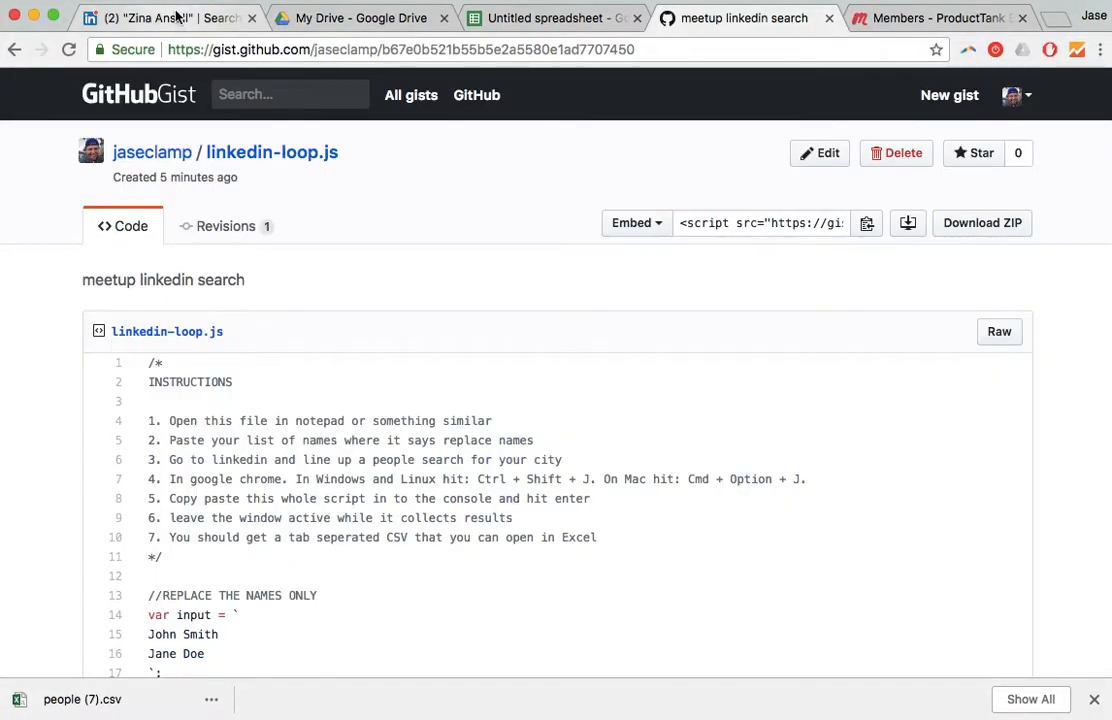
Close DevTools and filter the LinkedIn people search to Brisbane, Australia
left_click(170, 17)
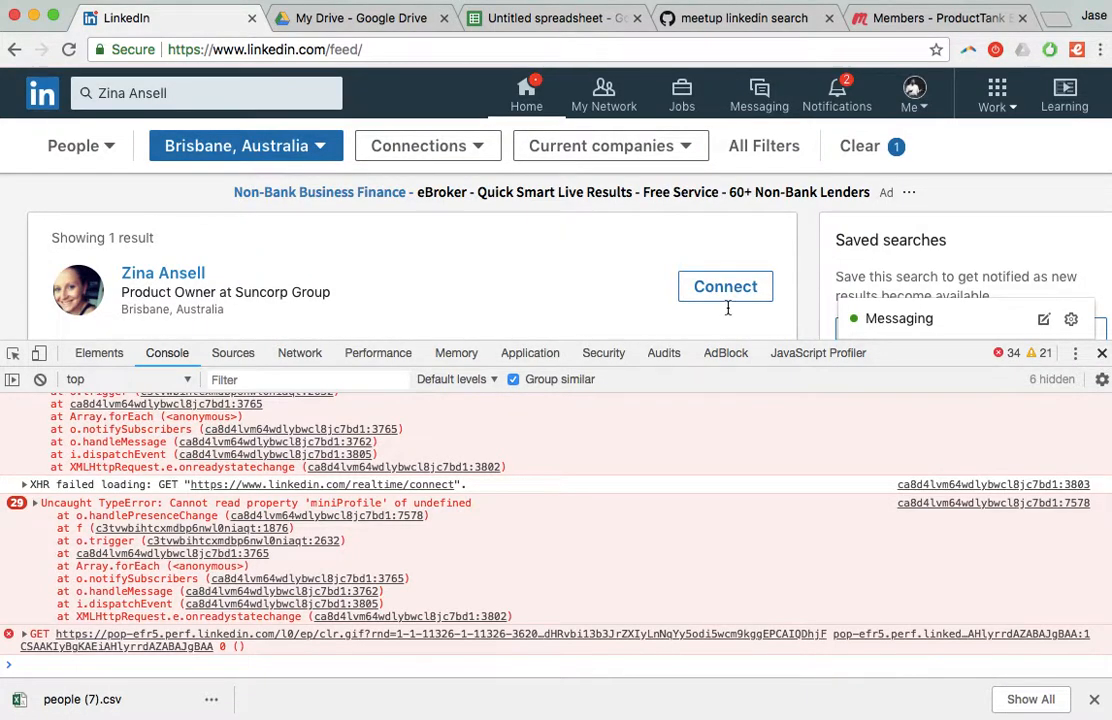
left_click(1104, 352)
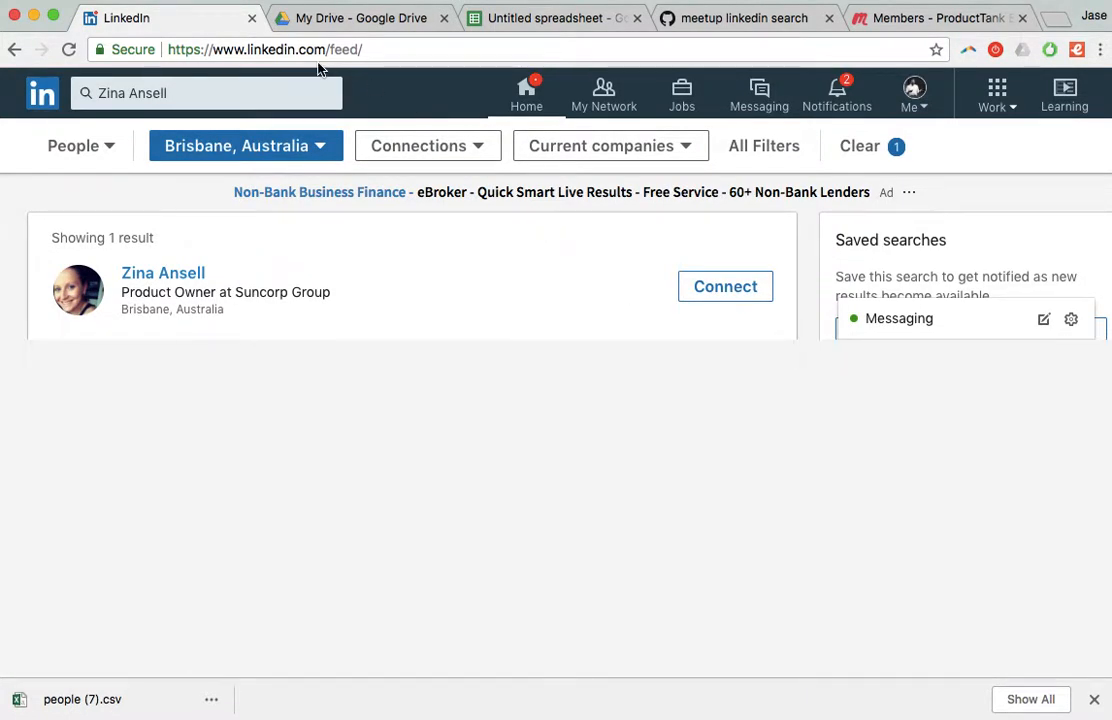
mouse_move(352, 106)
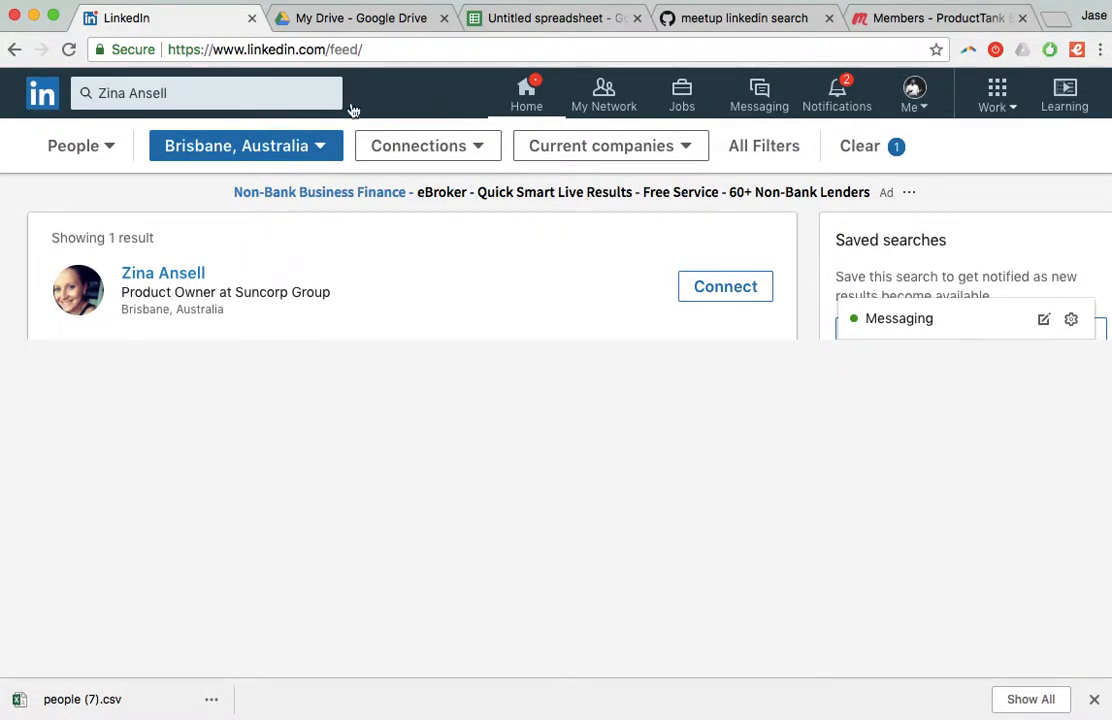
mouse_move(514, 210)
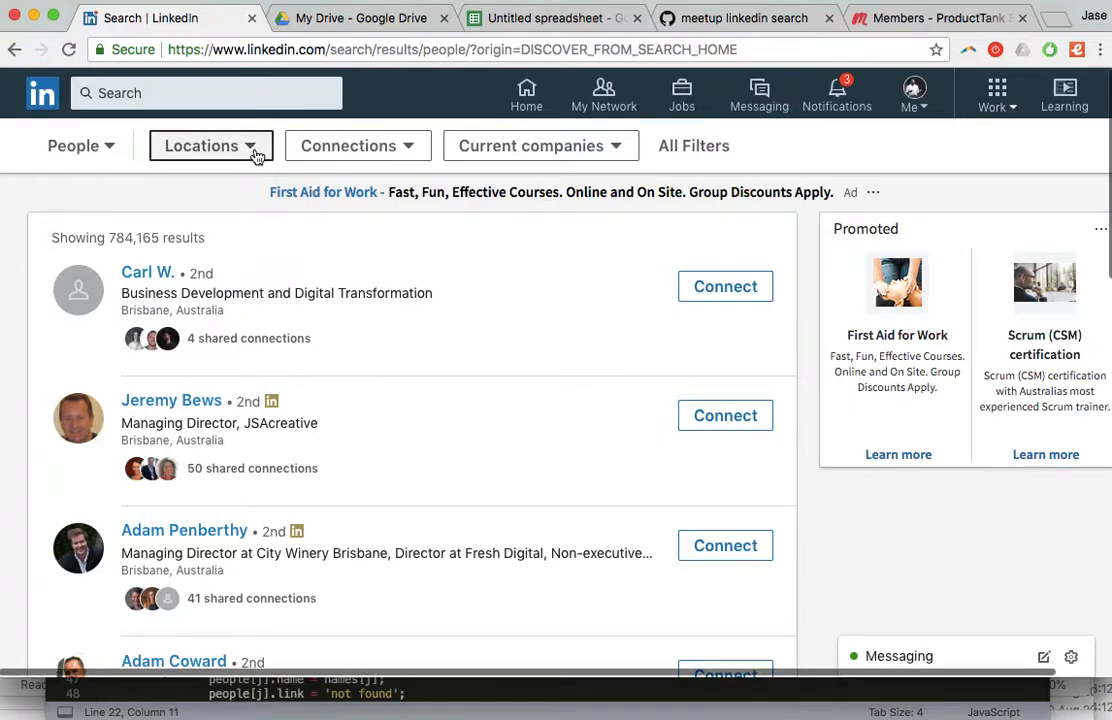
left_click(211, 145)
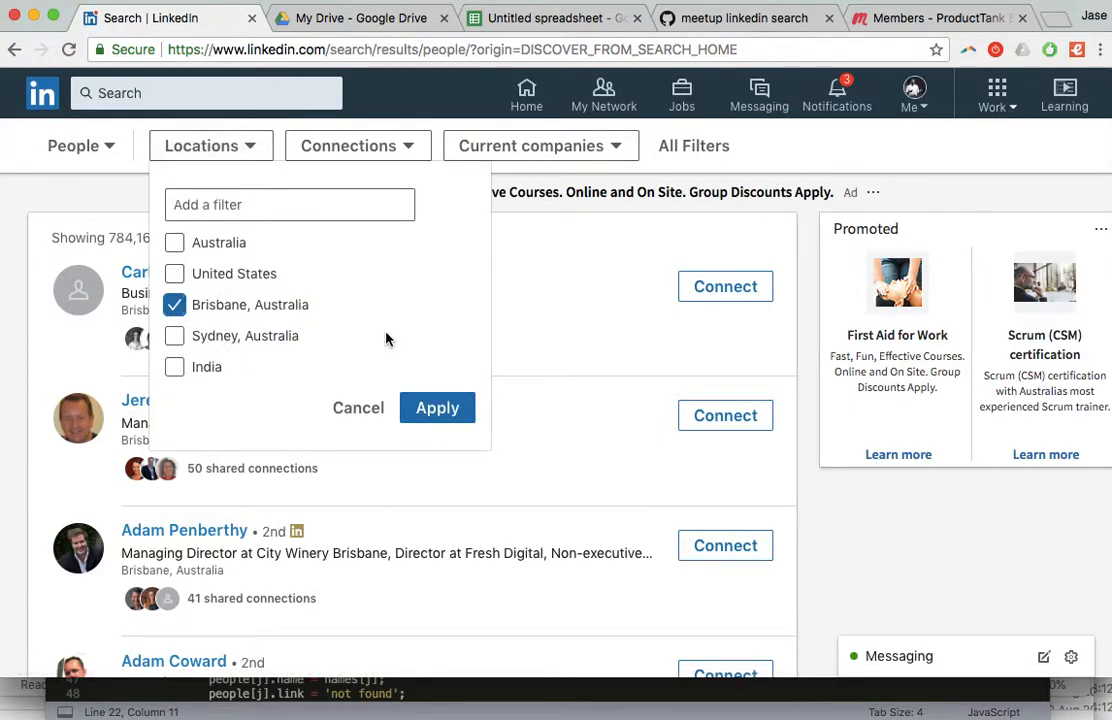
left_click(437, 407)
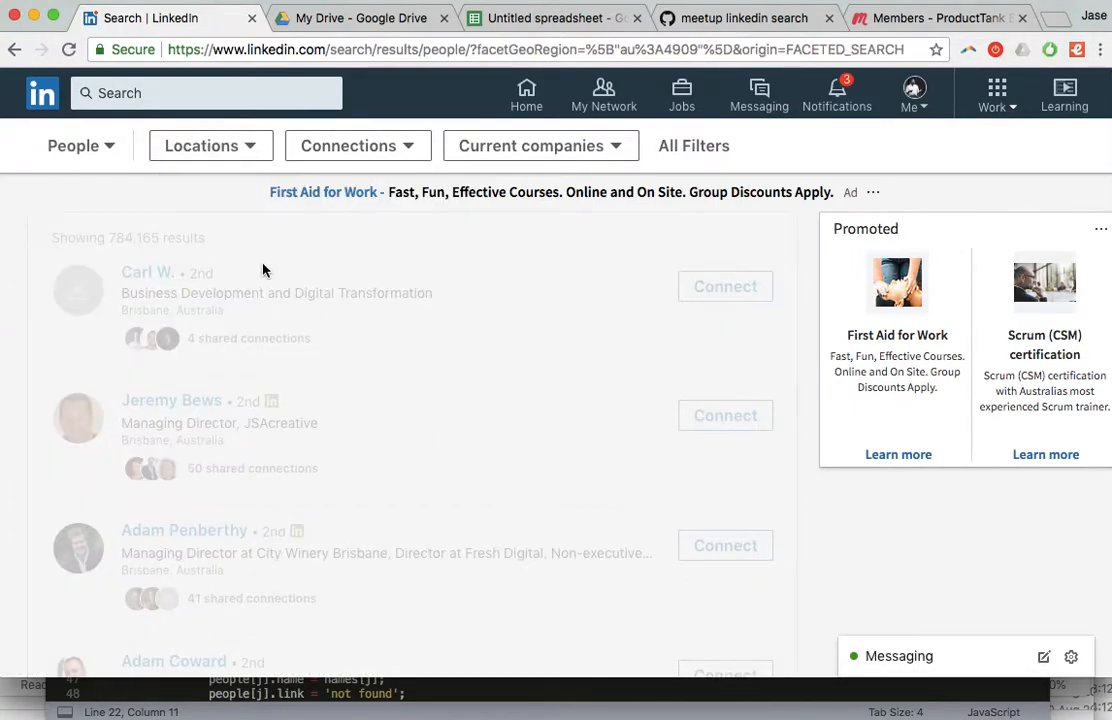
left_click(210, 145)
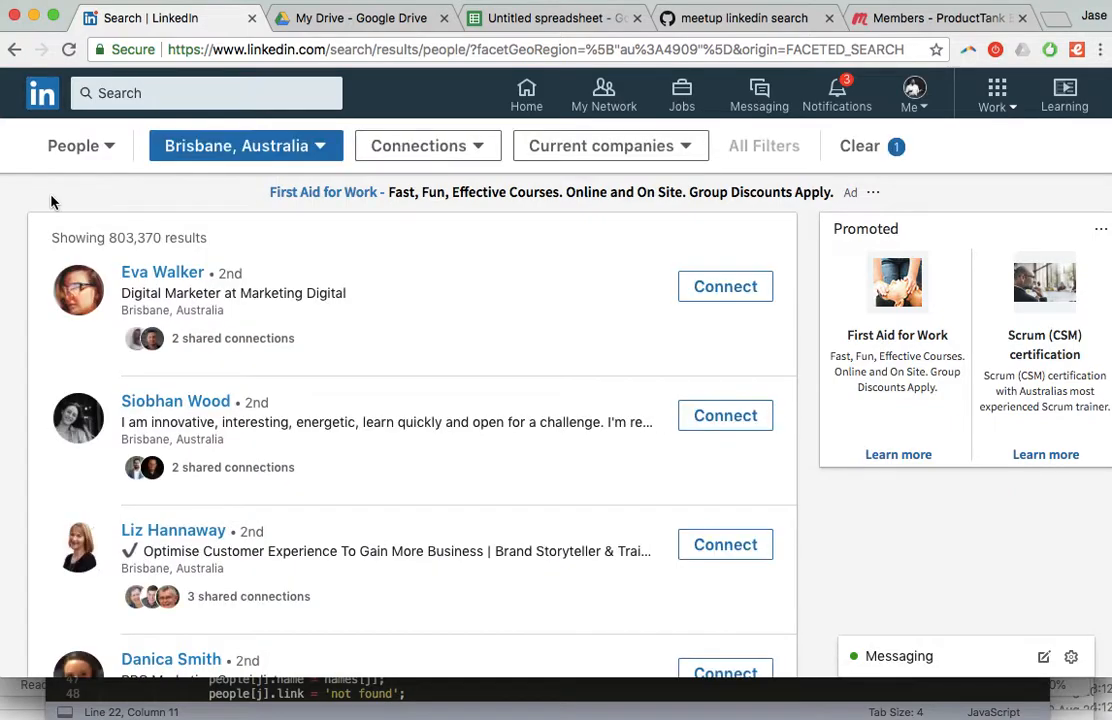
Run the pasted scrape script in the LinkedIn page's cleared DevTools console
right_click(53, 201)
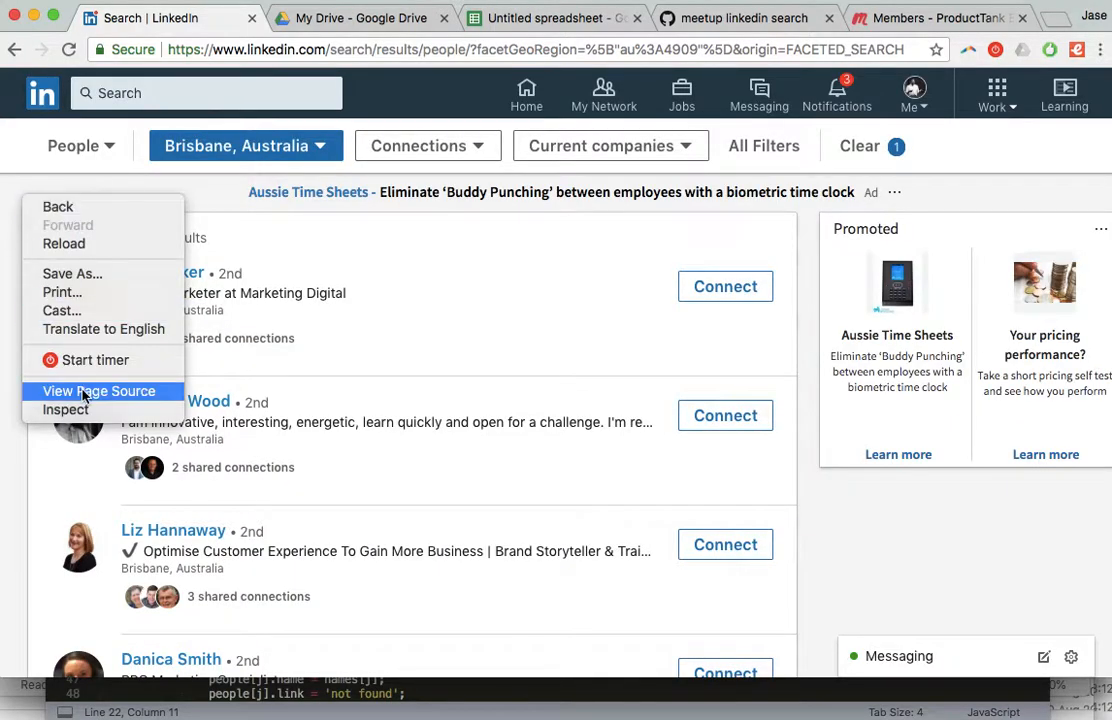
left_click(183, 575)
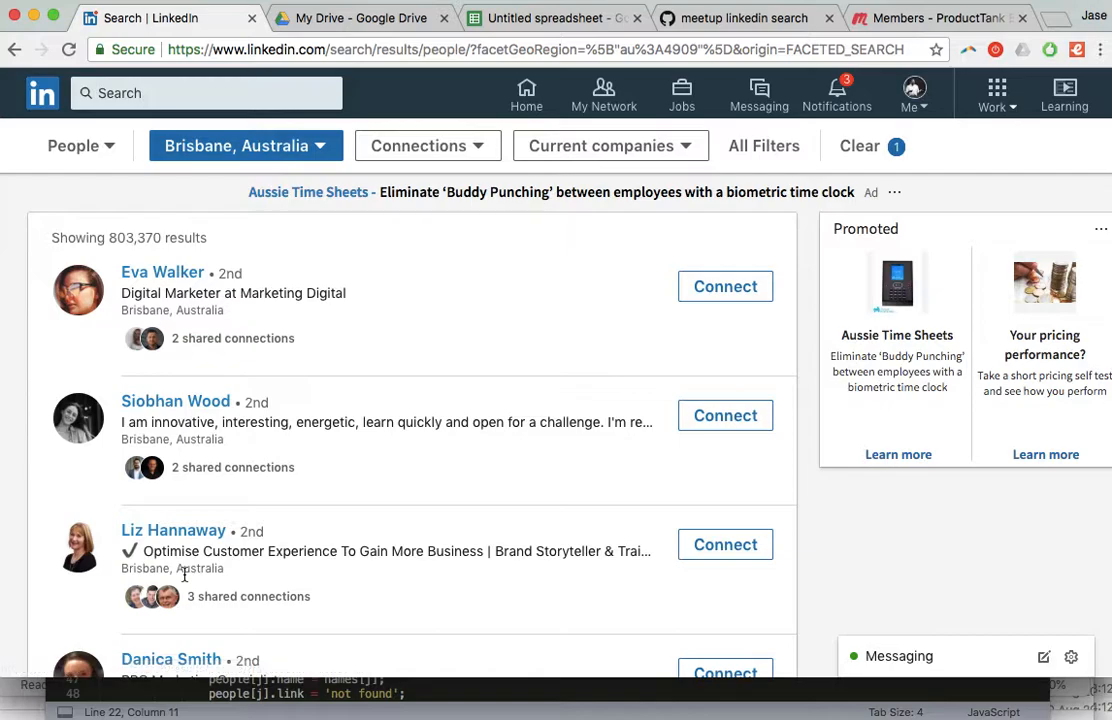
left_click(167, 352)
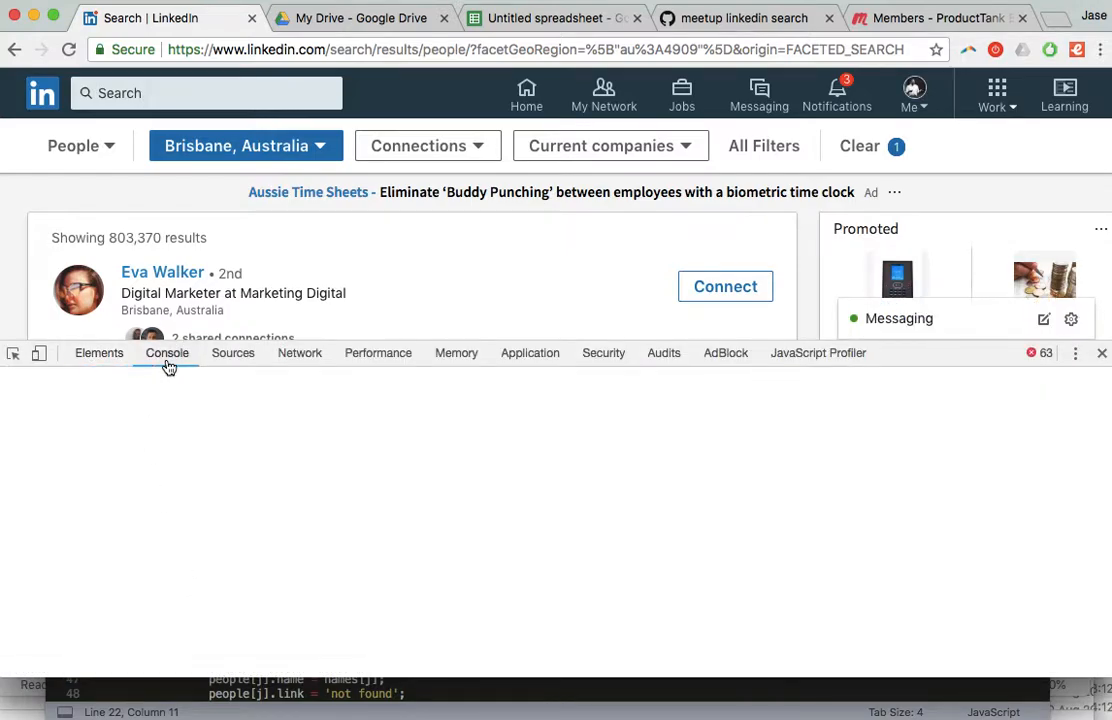
left_click(98, 352)
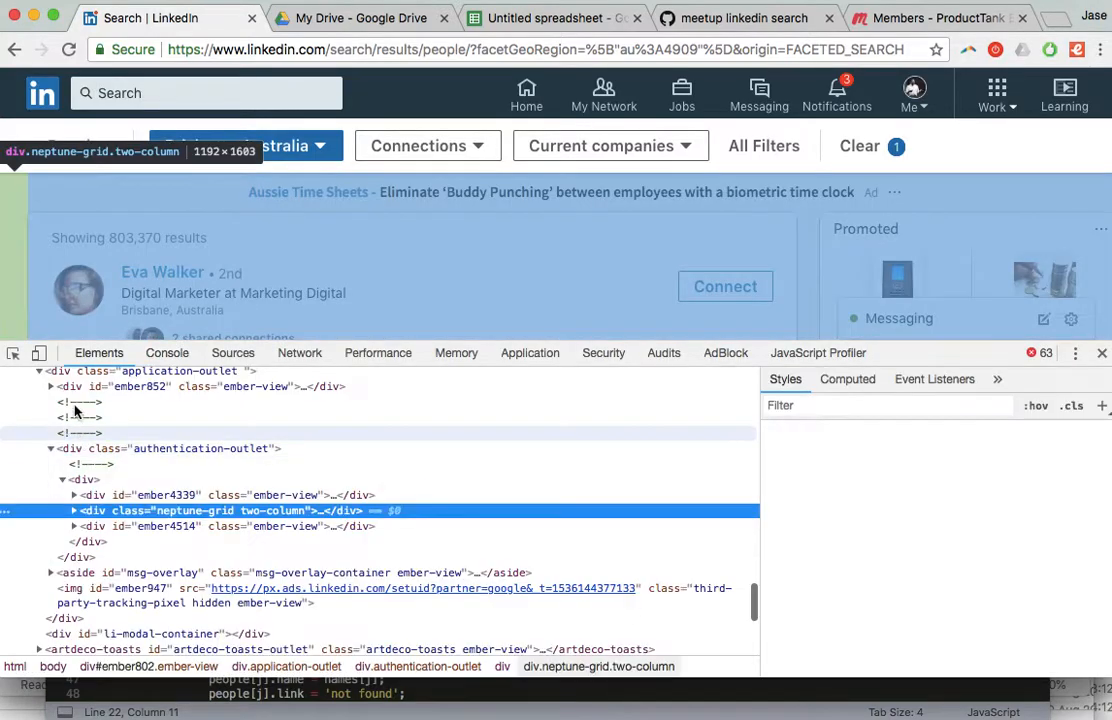
left_click(167, 352)
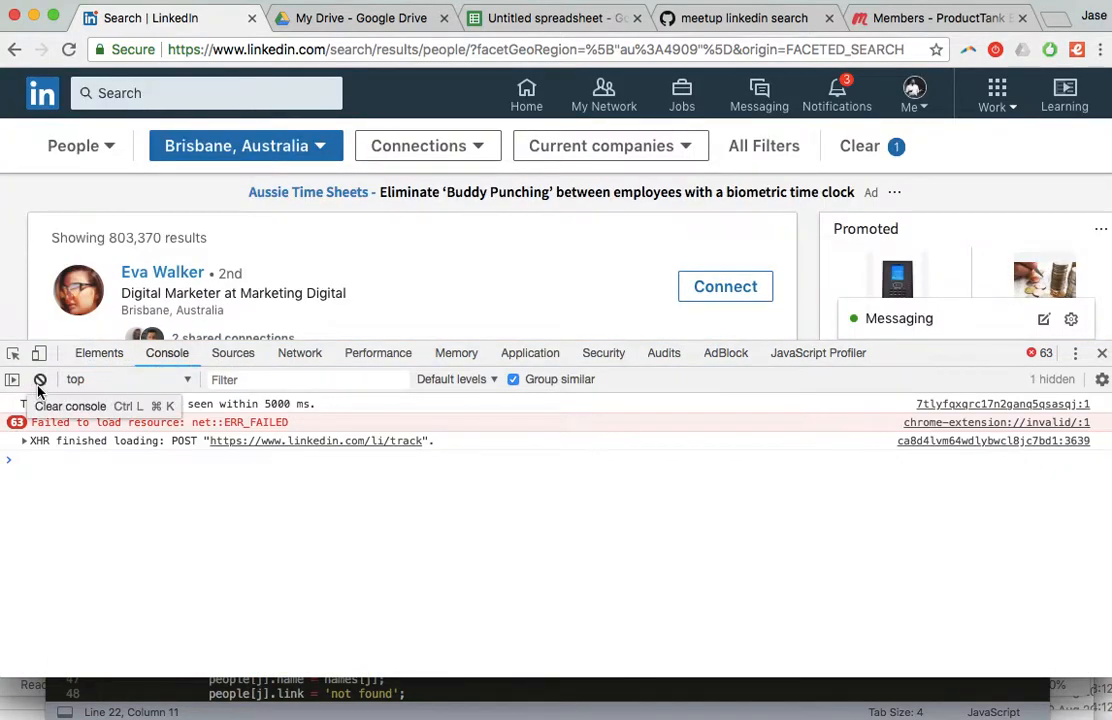
left_click(39, 379)
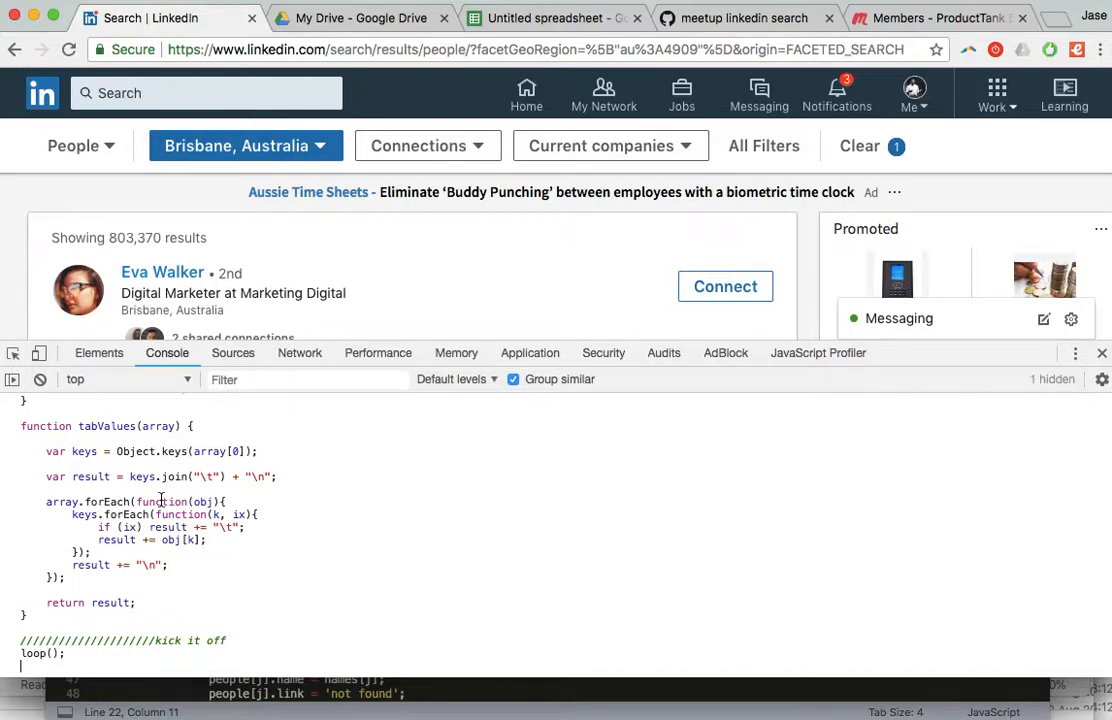
key("Enter")
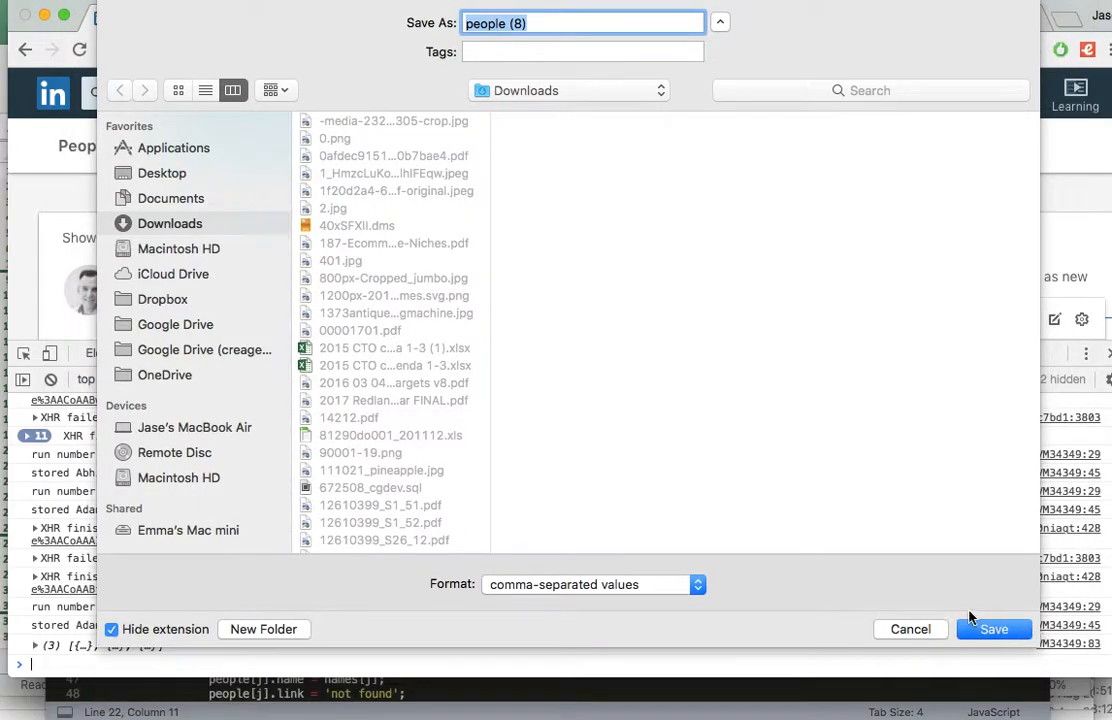
Save the results as people (8).csv in Downloads and move to the Untitled spreadsheet tab
left_click(995, 629)
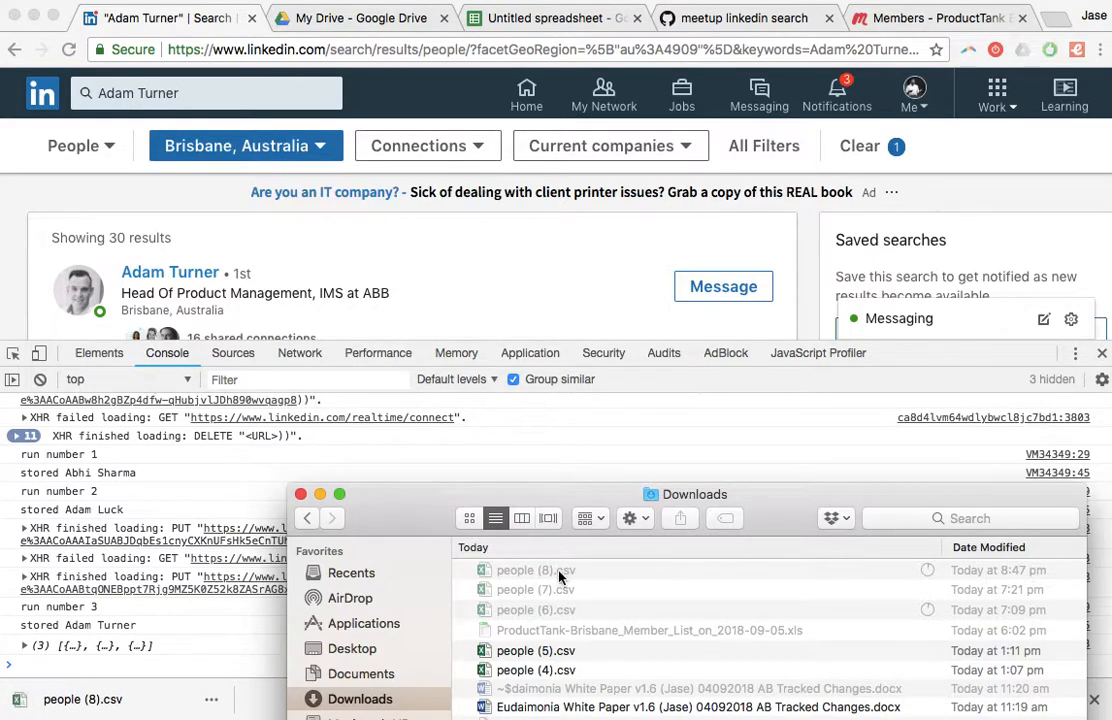
left_click(535, 570)
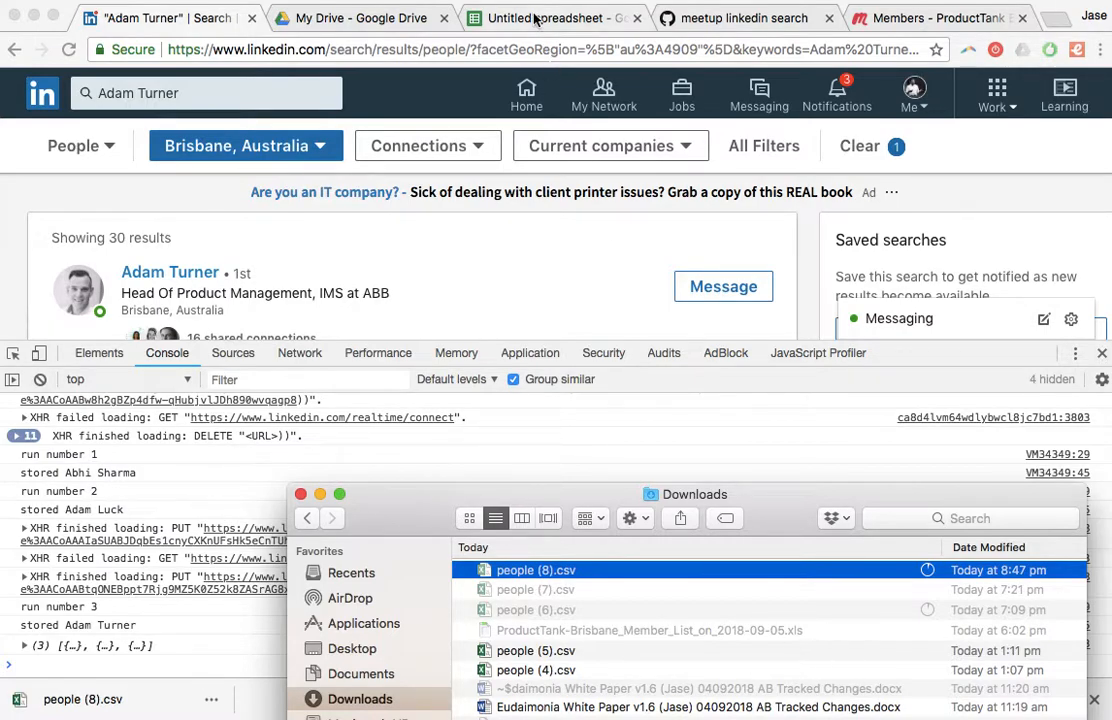
left_click(548, 18)
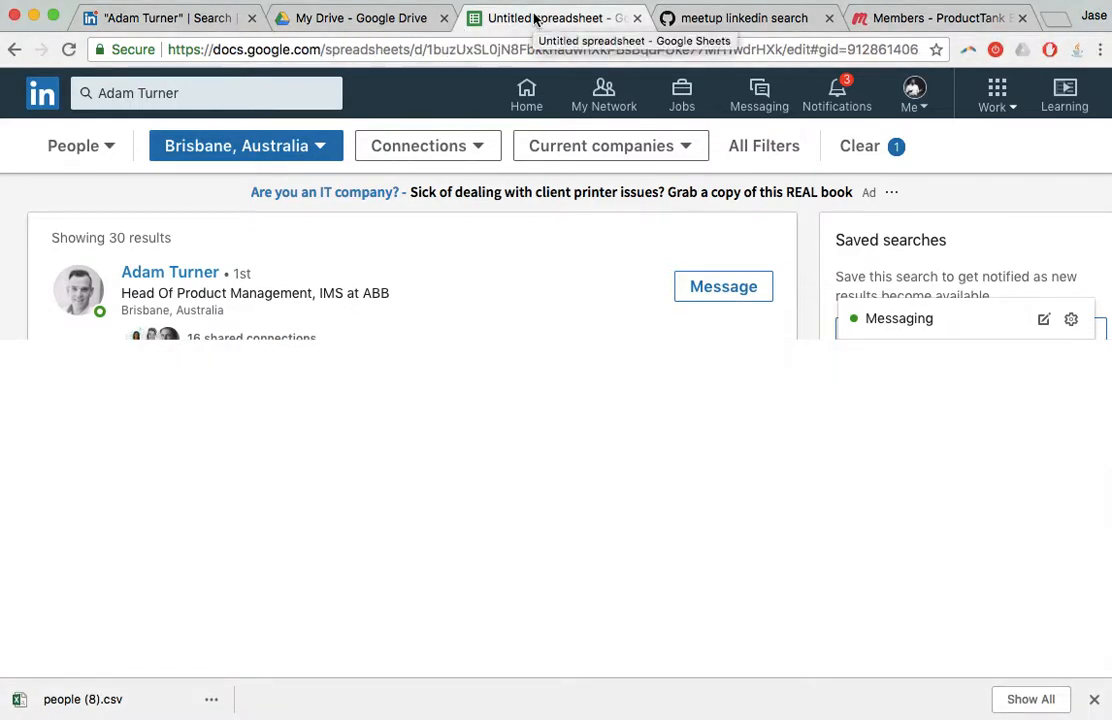
Open people (8).csv in Sublime Text, copy its rows, and return to Google Sheets
left_click(538, 18)
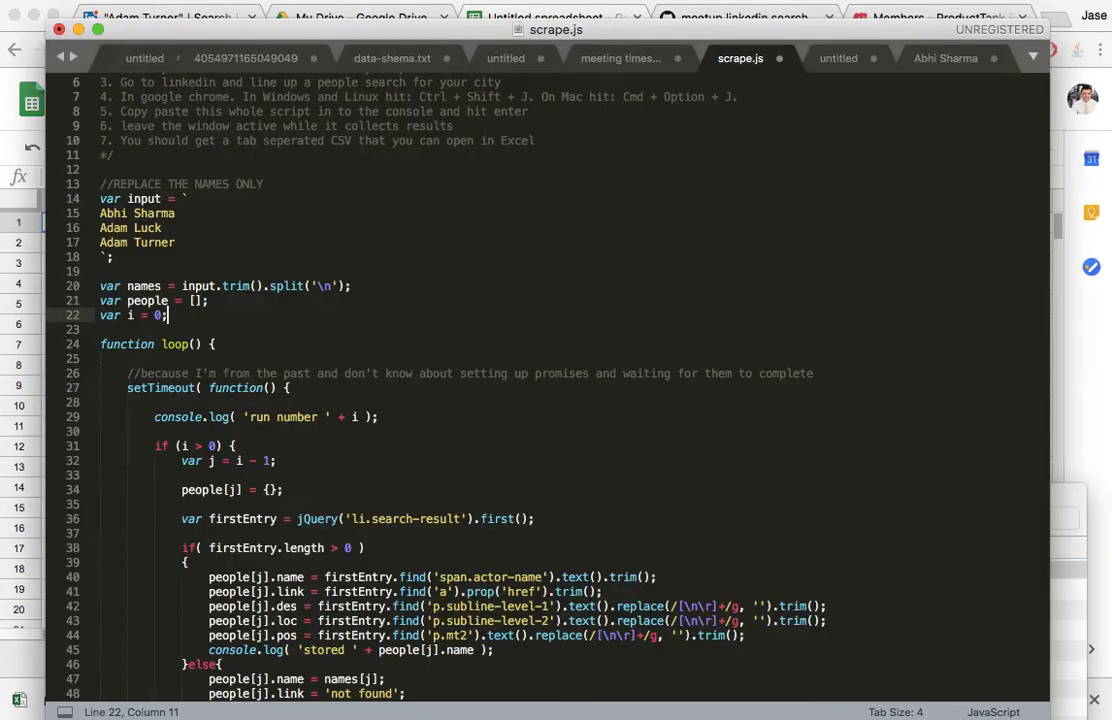
right_click(755, 140)
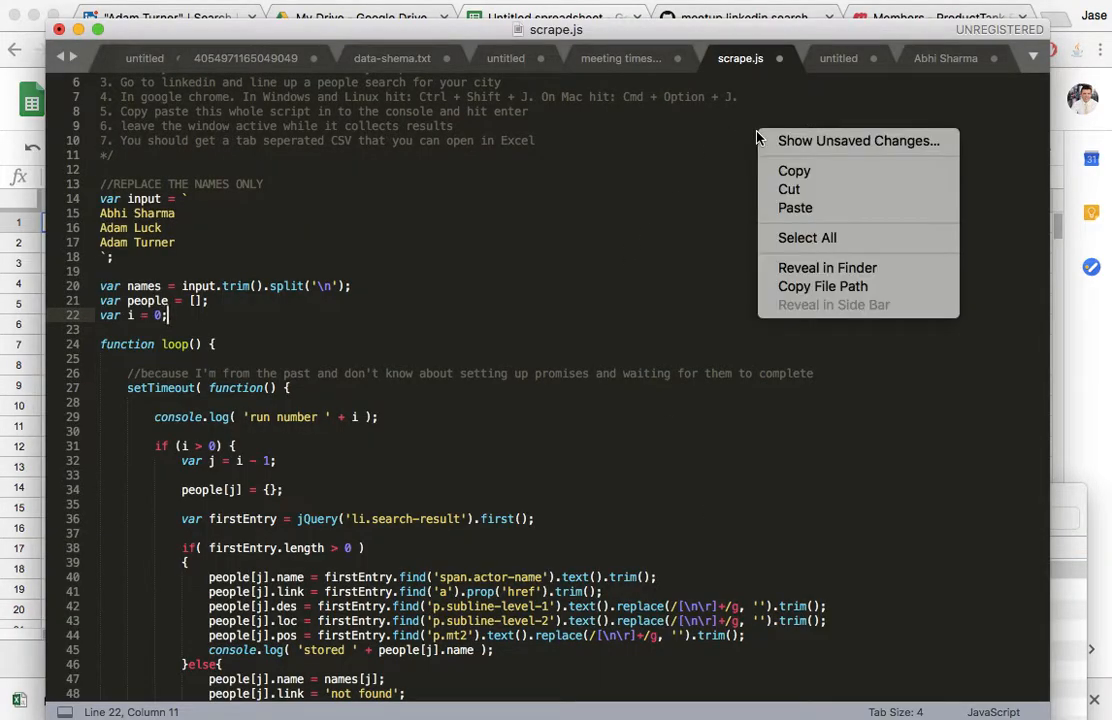
left_click(744, 58)
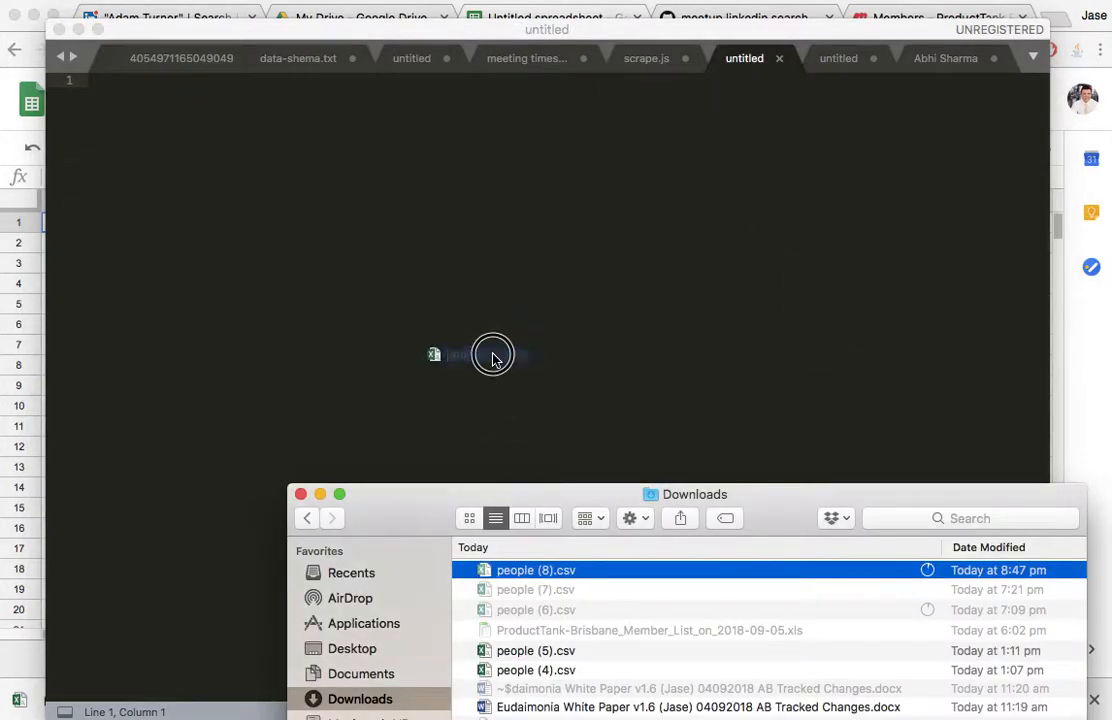
double_click(535, 570)
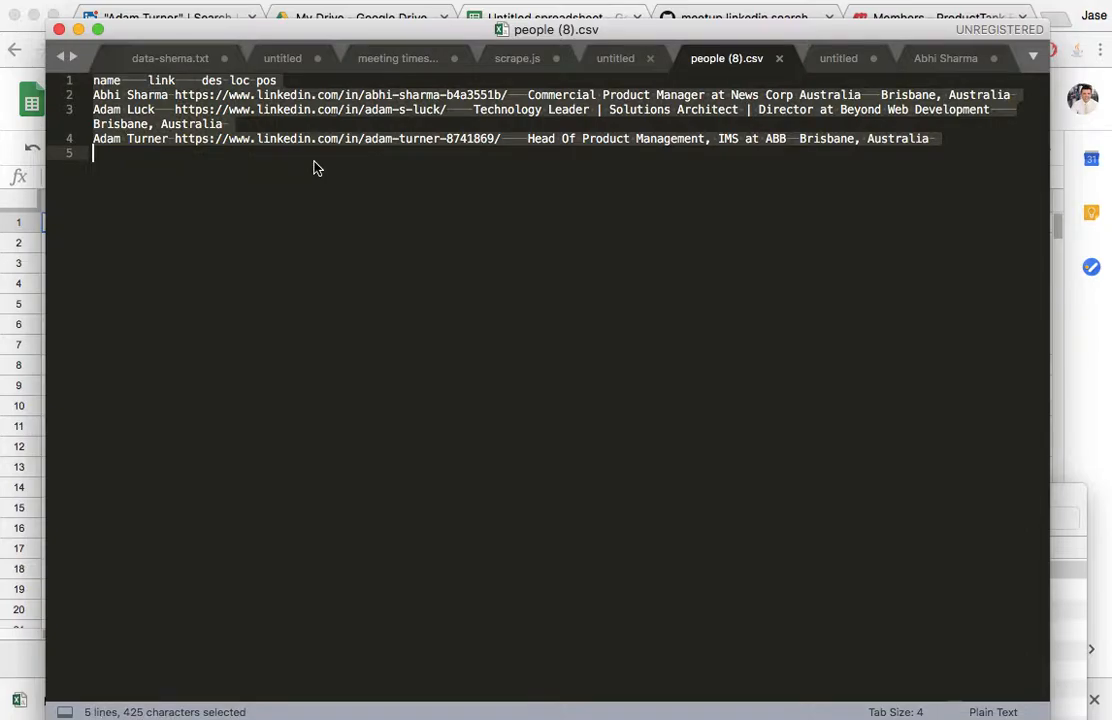
key("cmd+c")
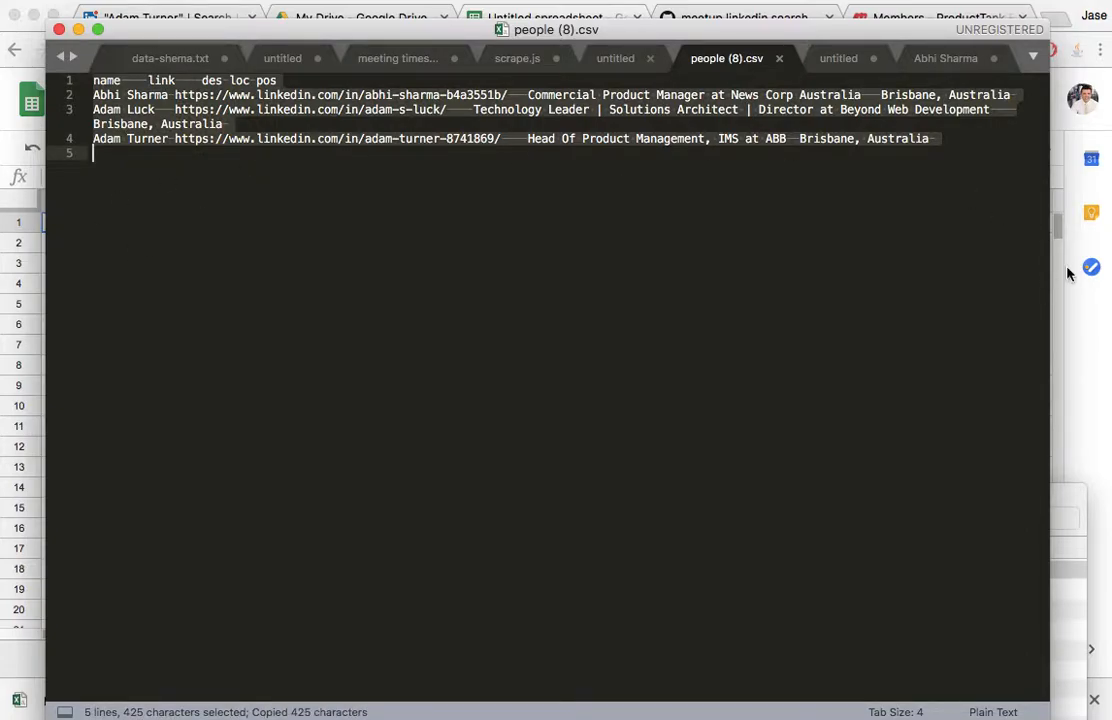
left_click(580, 17)
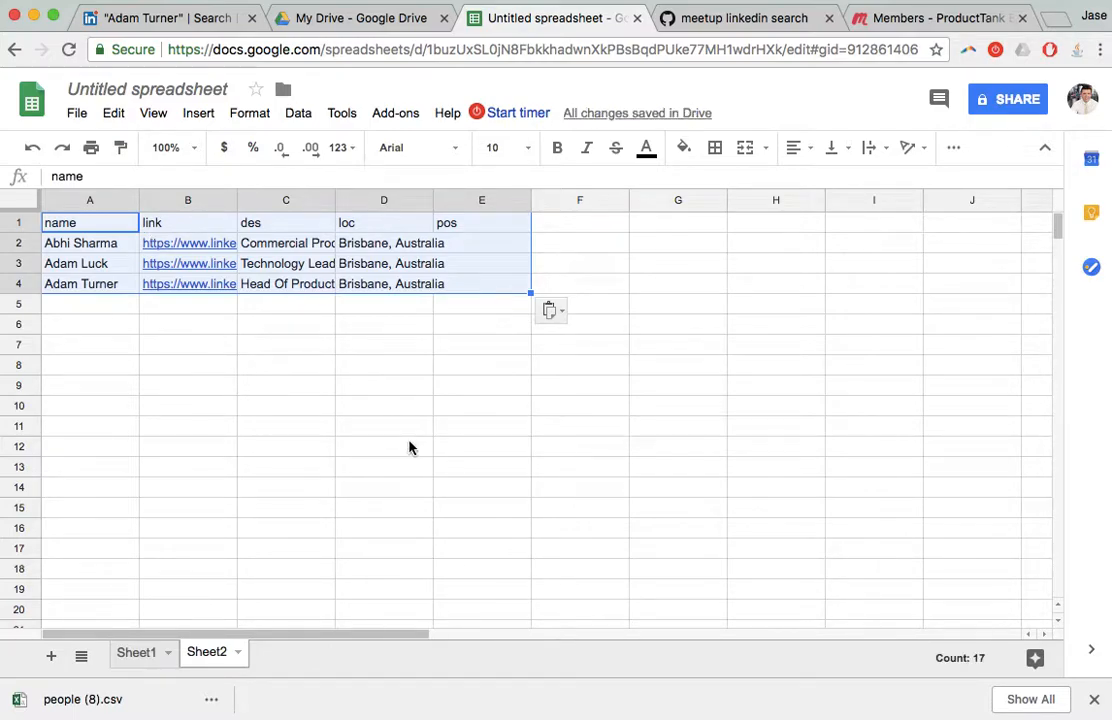
Insert a 'category' column labelling members Product Maanger, Executive and Head of Product
right_click(89, 199)
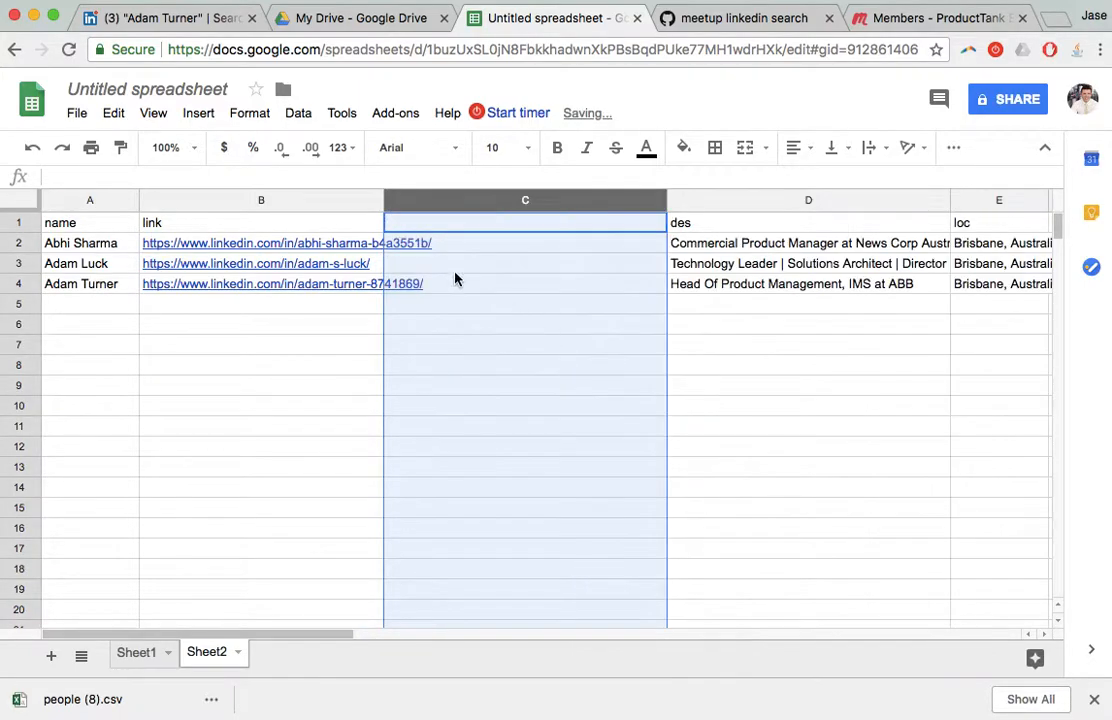
type("category")
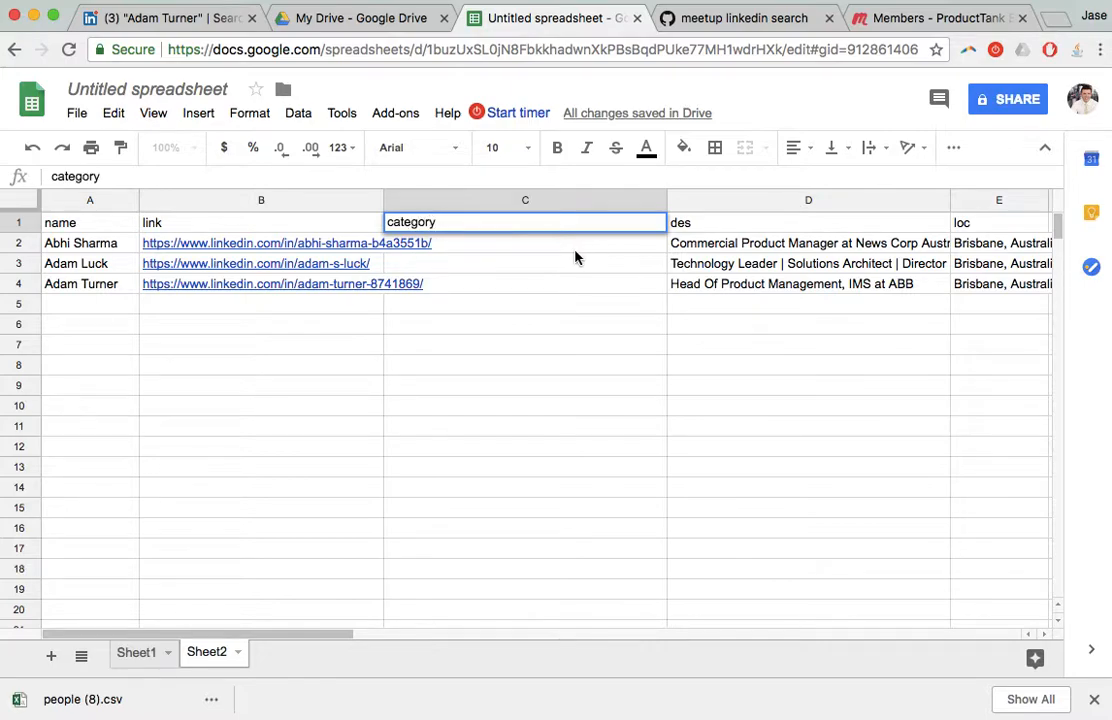
type("Product Maanger")
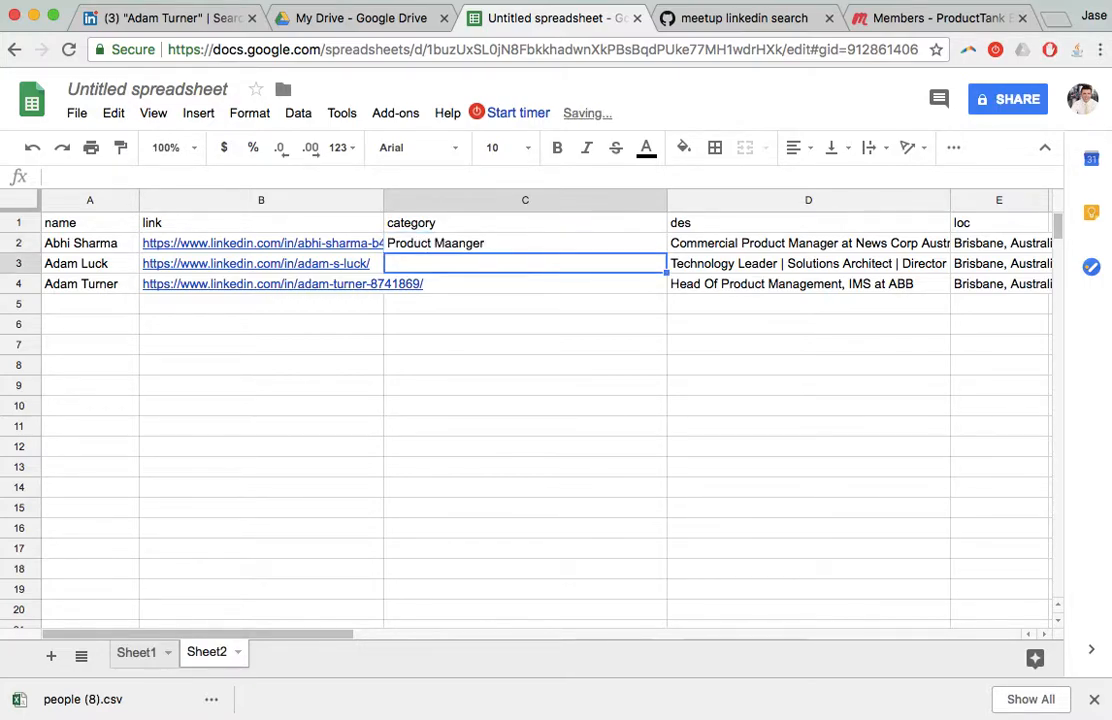
type("Executive")
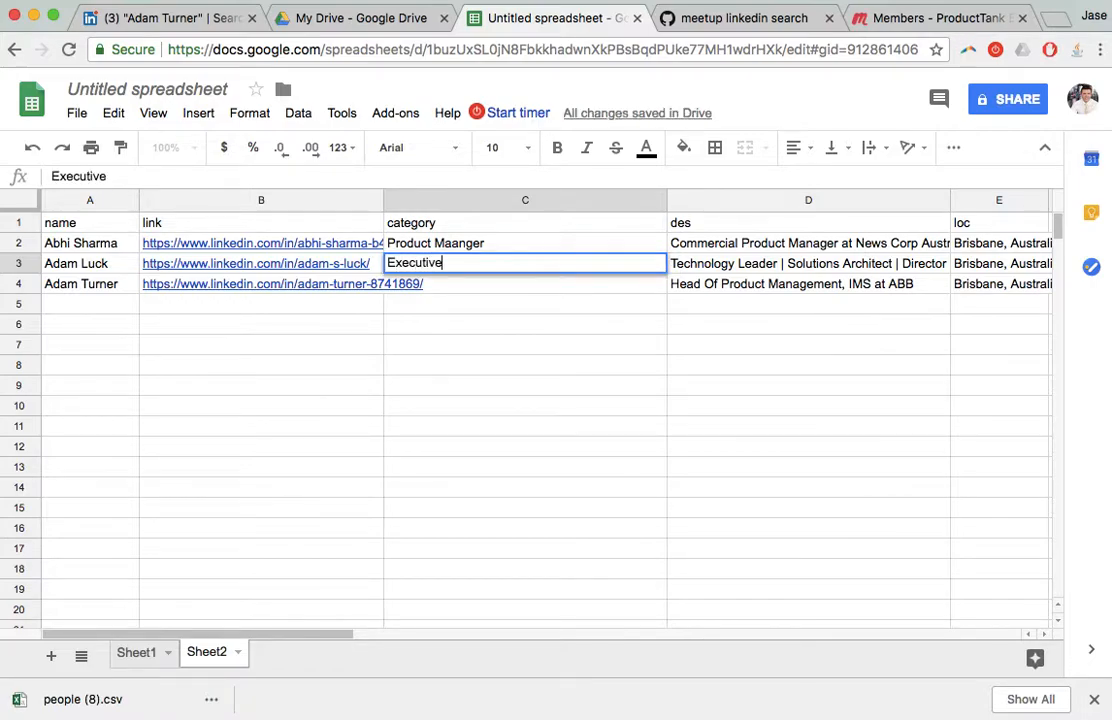
type("Head of Product")
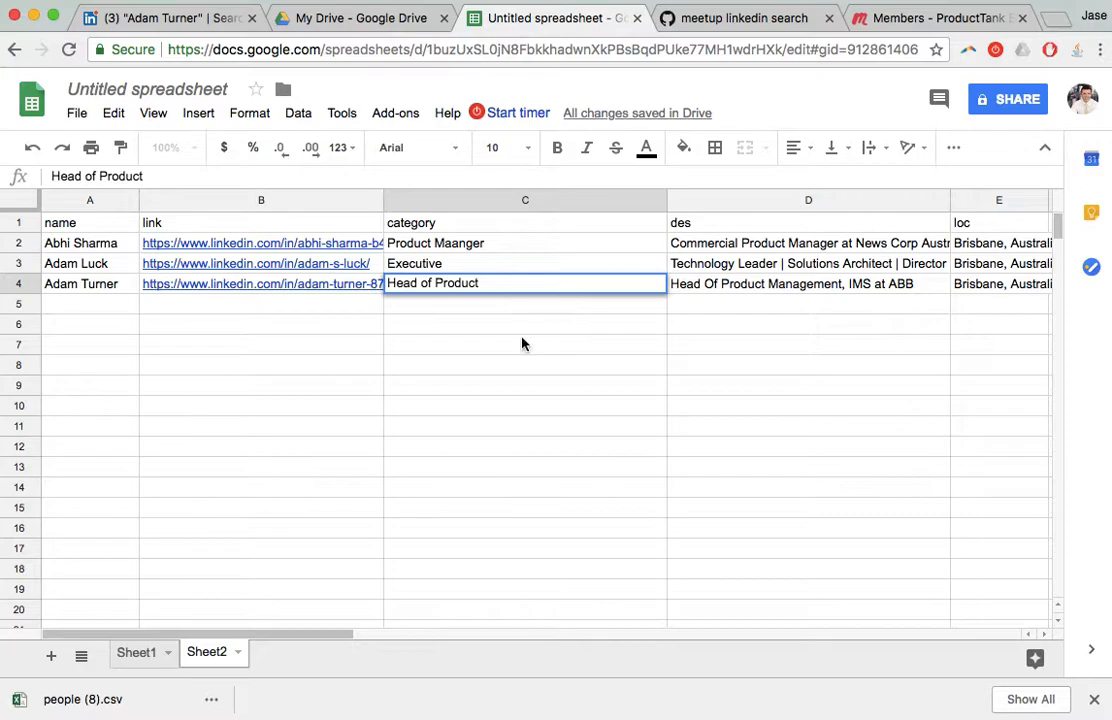
left_click(523, 344)
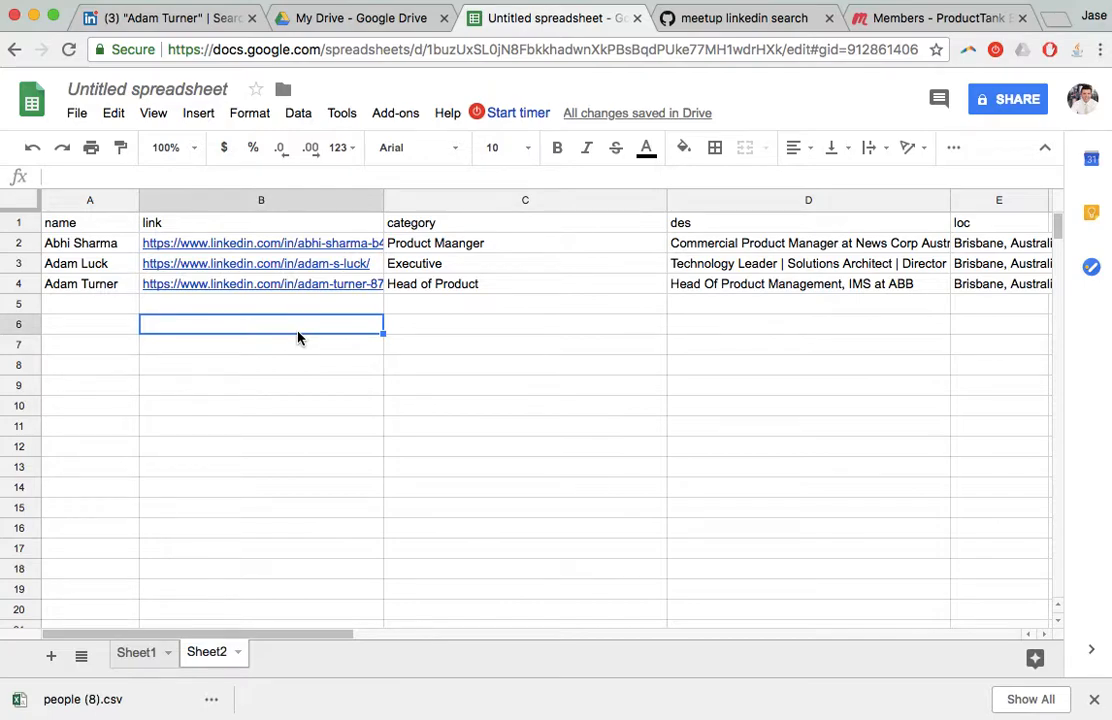
mouse_move(200, 30)
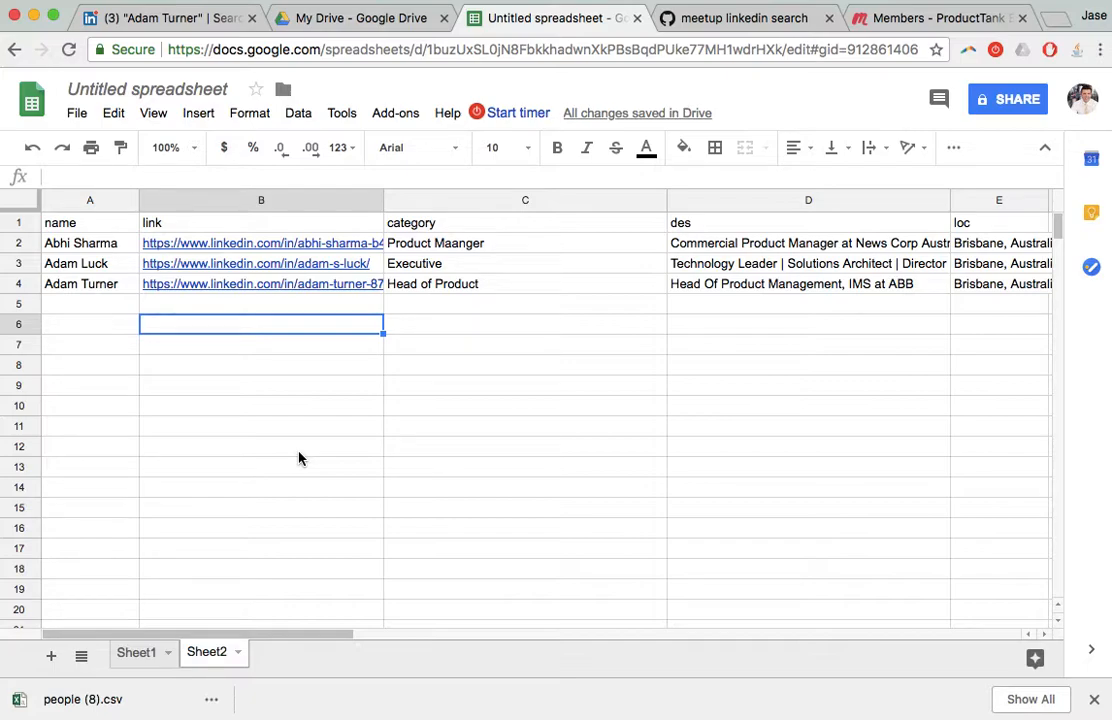
mouse_move(733, 273)
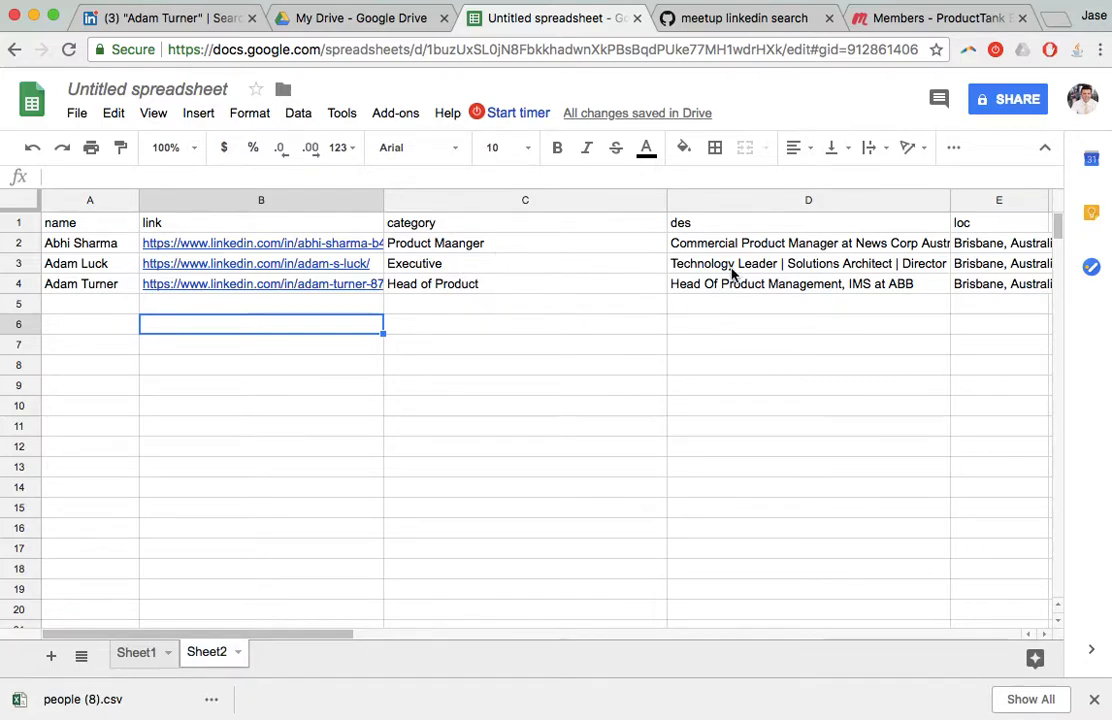
mouse_move(715, 301)
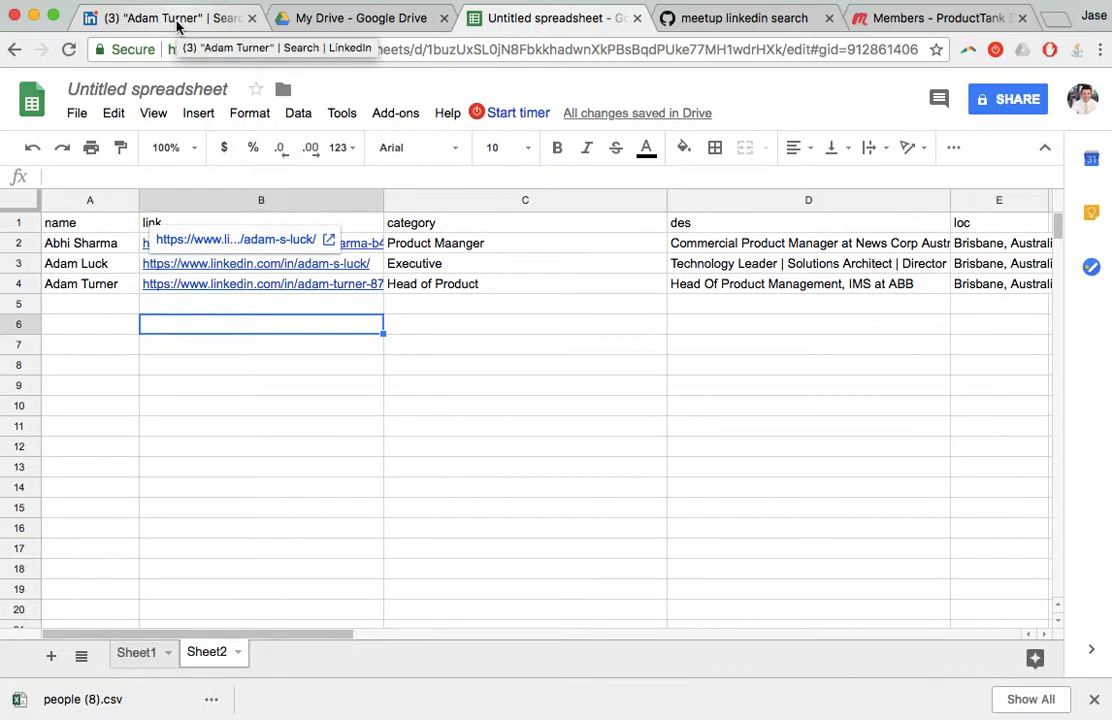
mouse_move(736, 397)
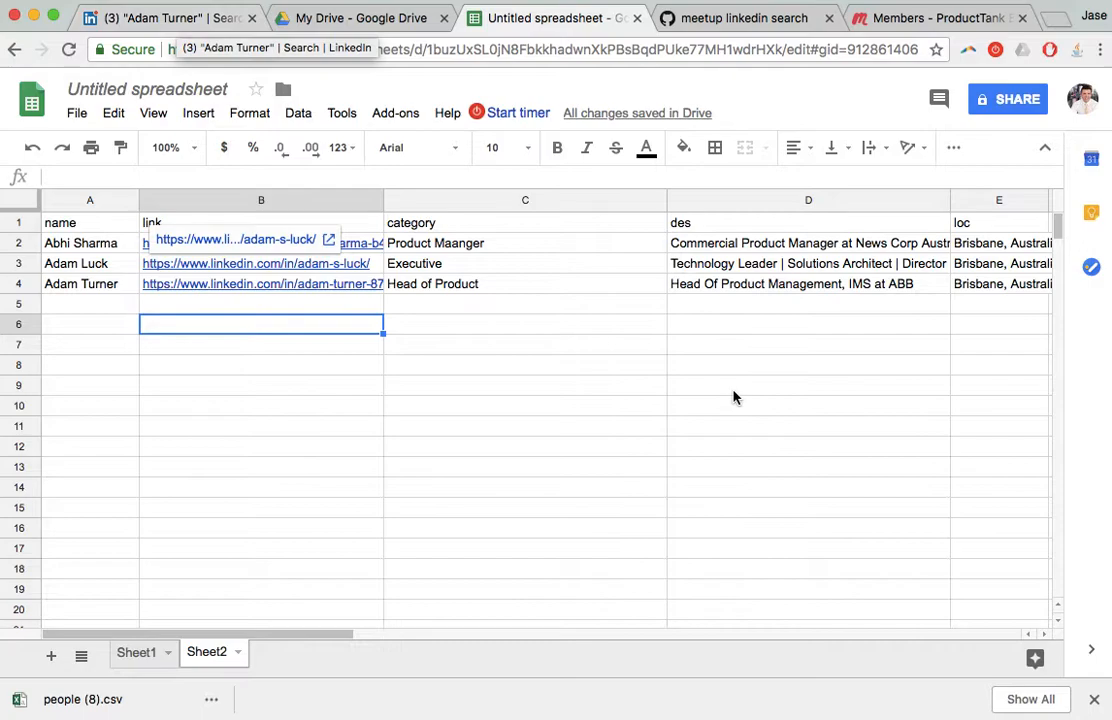
Check the category column entries, then go back to the LinkedIn people search tab
left_click(525, 222)
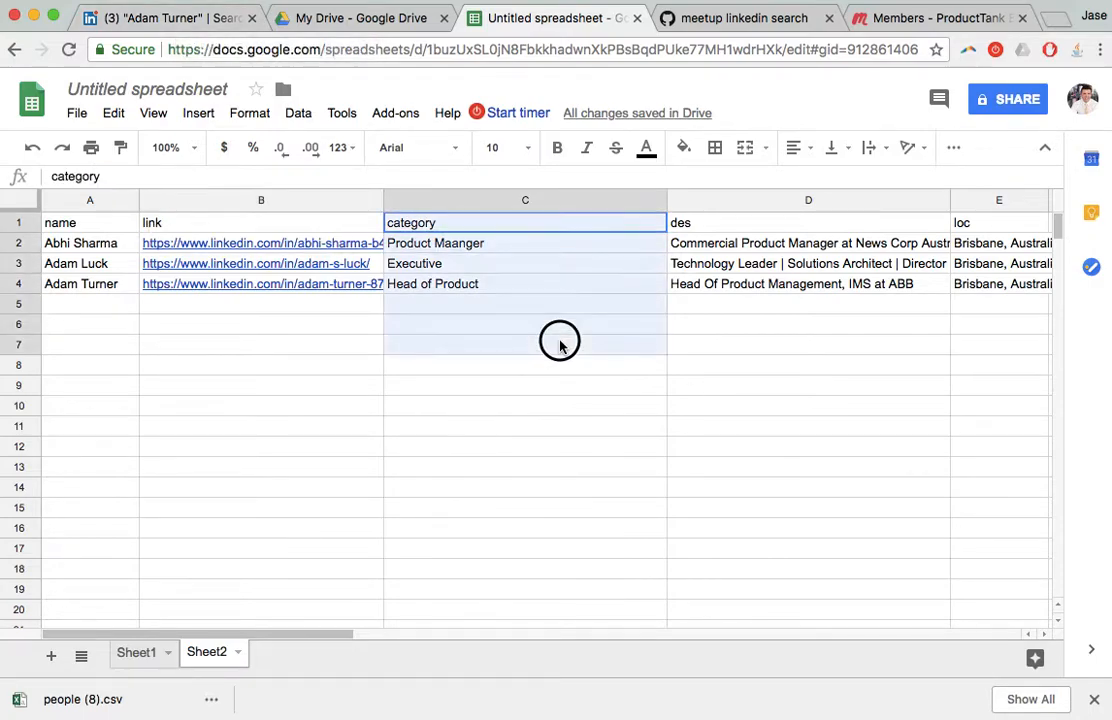
left_click(525, 446)
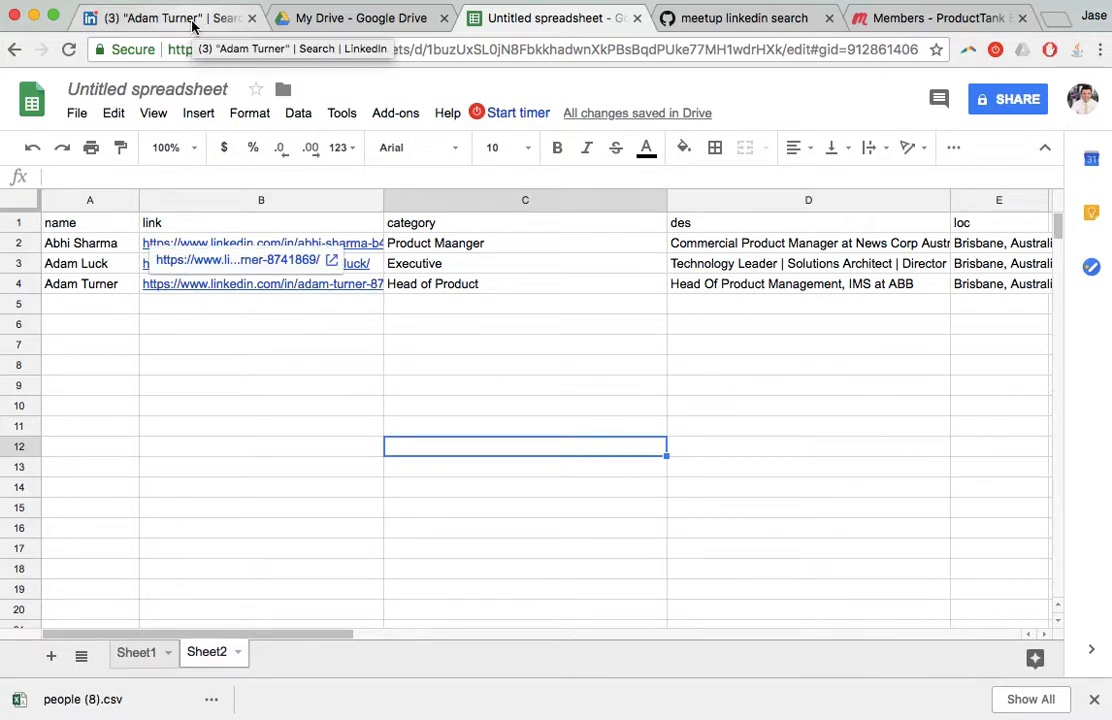
left_click(170, 18)
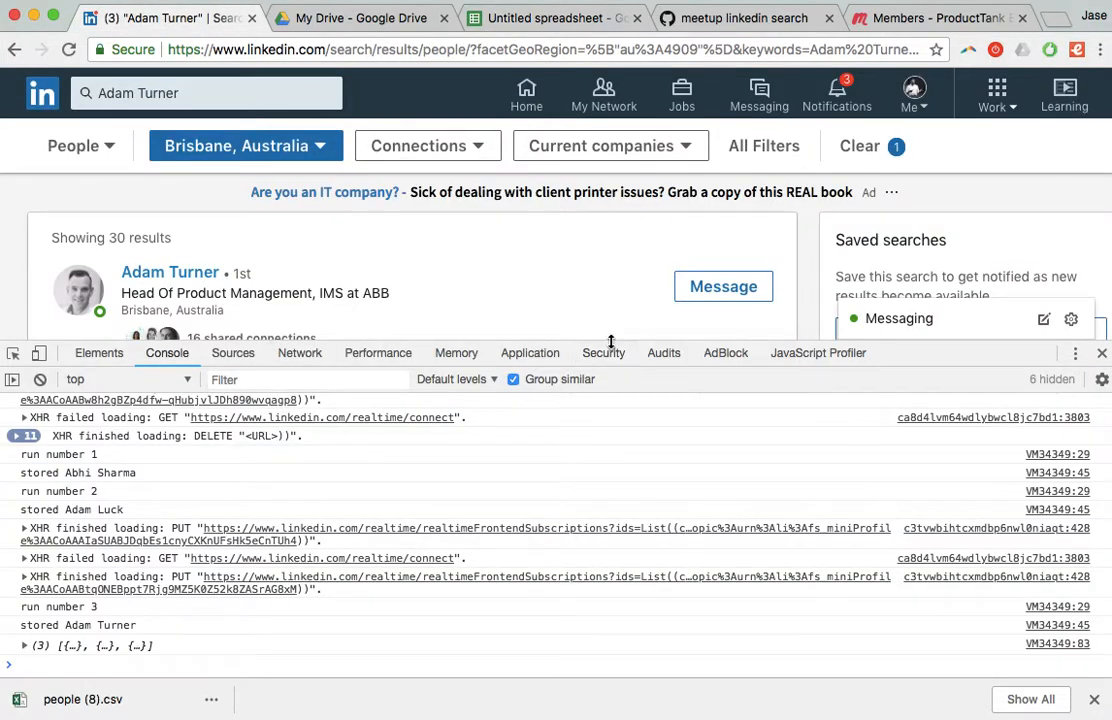
Open the scrape.js tab in Sublime Text and scroll through its code back to the instructions
left_click_drag(610, 341, 628, 387)
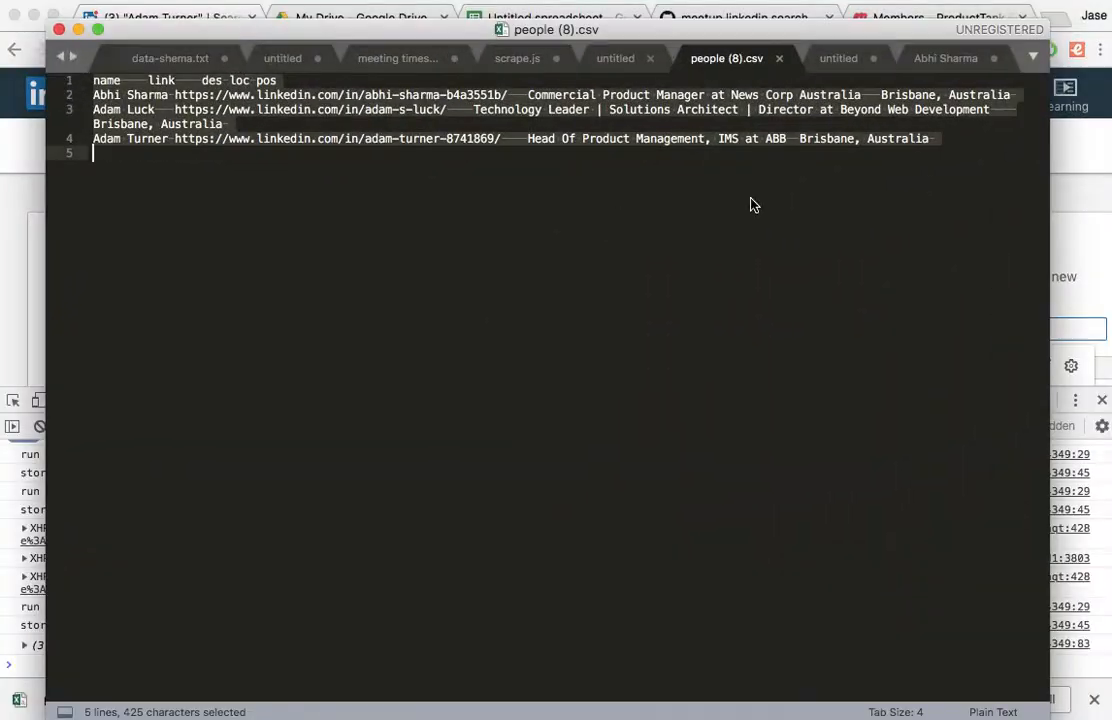
left_click(516, 58)
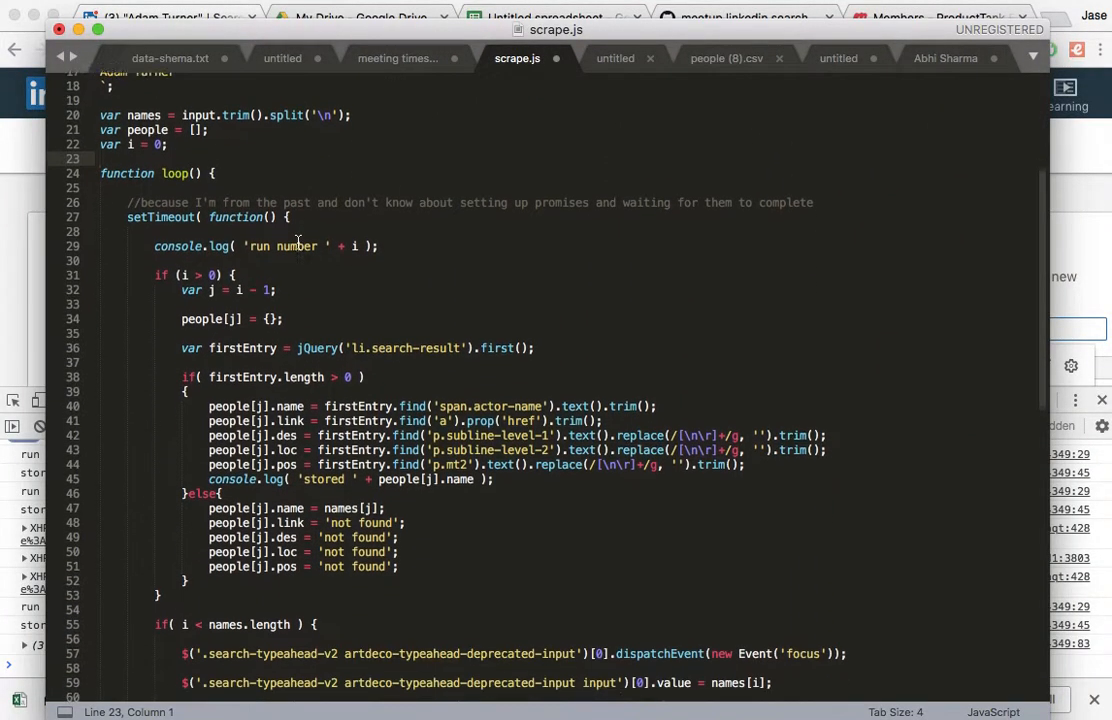
scroll("down", 3)
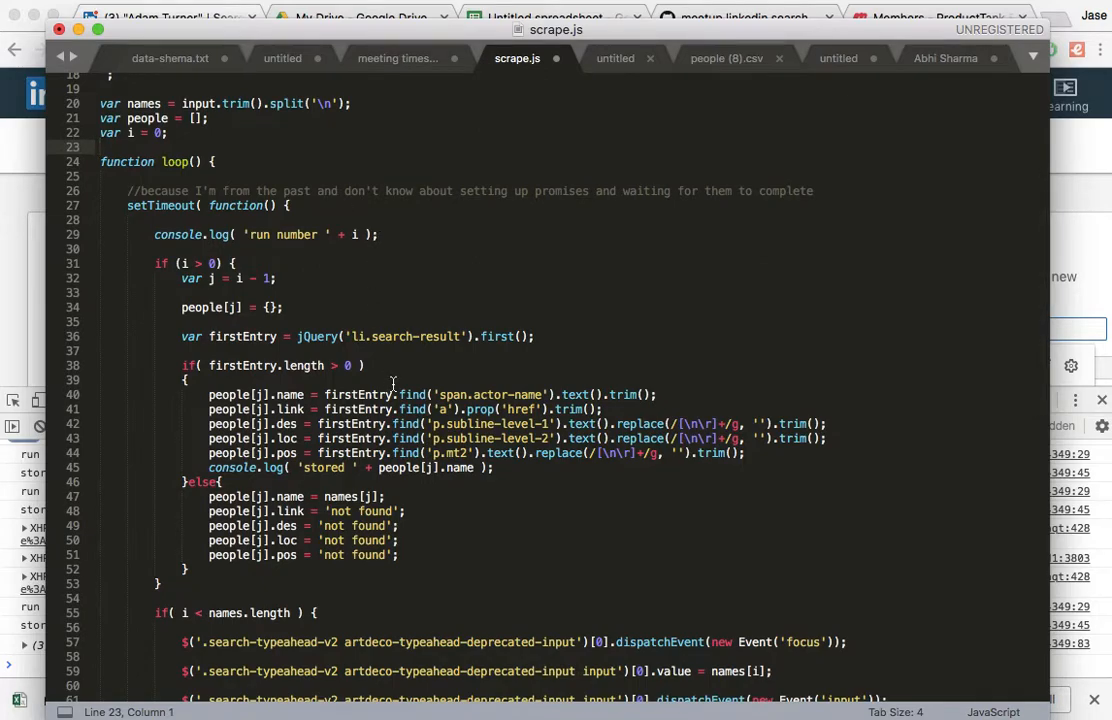
scroll("down", 3)
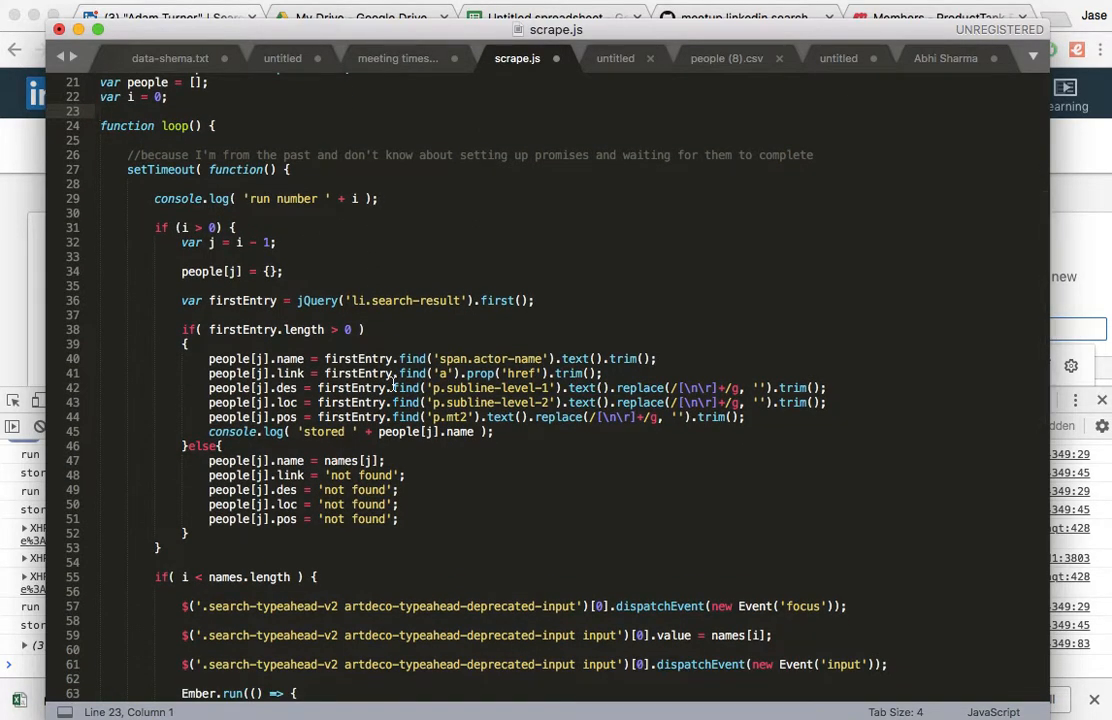
scroll("down", 3)
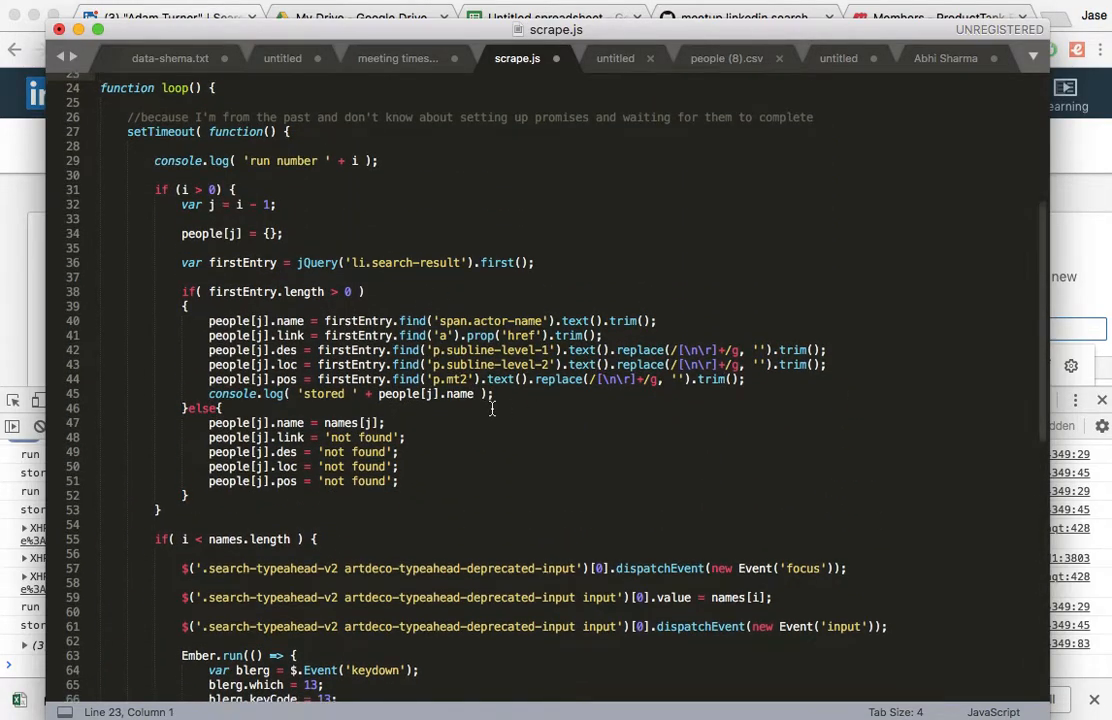
scroll("down", 3)
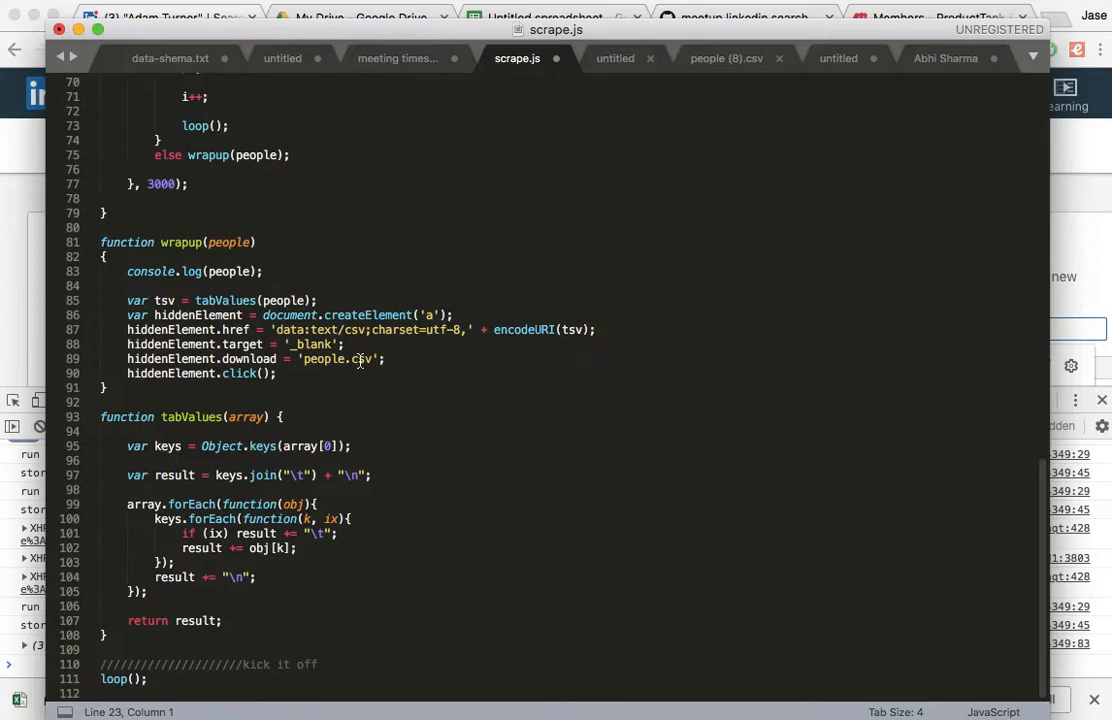
scroll("up", 3)
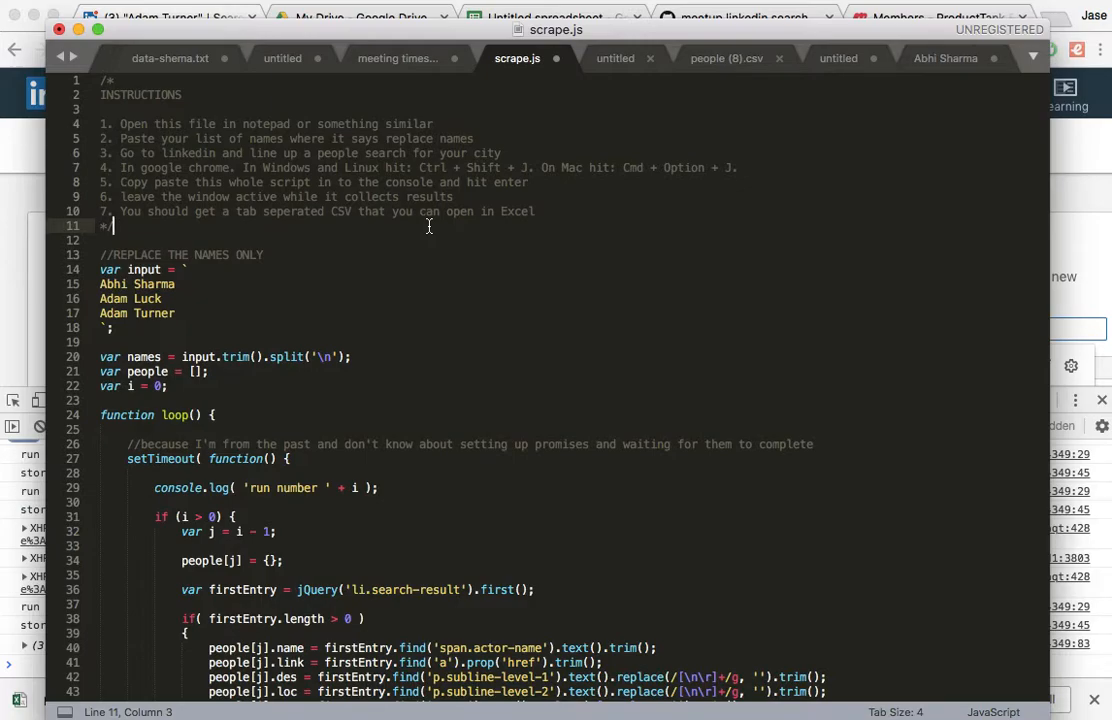
double_click(413, 182)
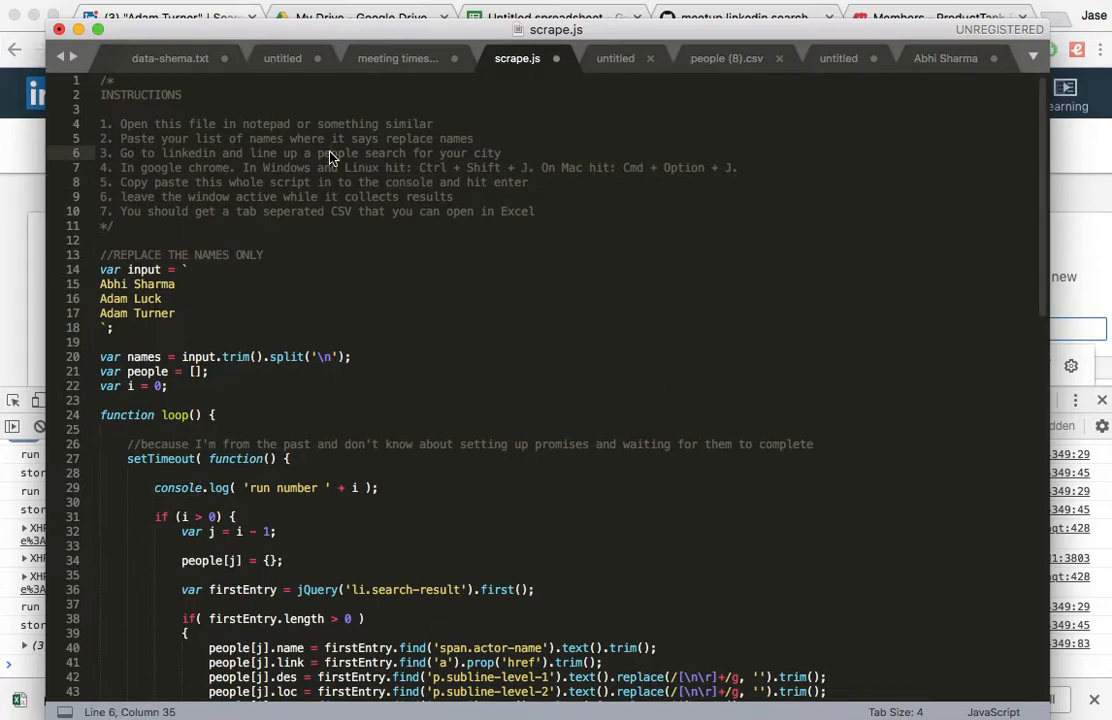
scroll("down", 3)
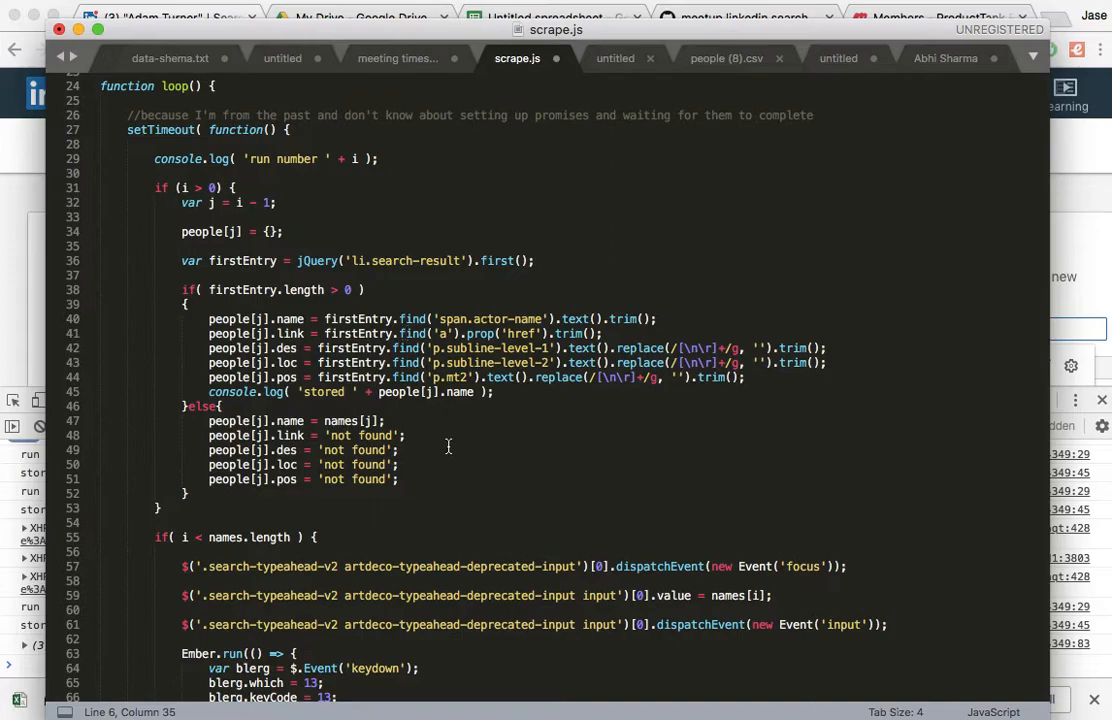
scroll("down", 3)
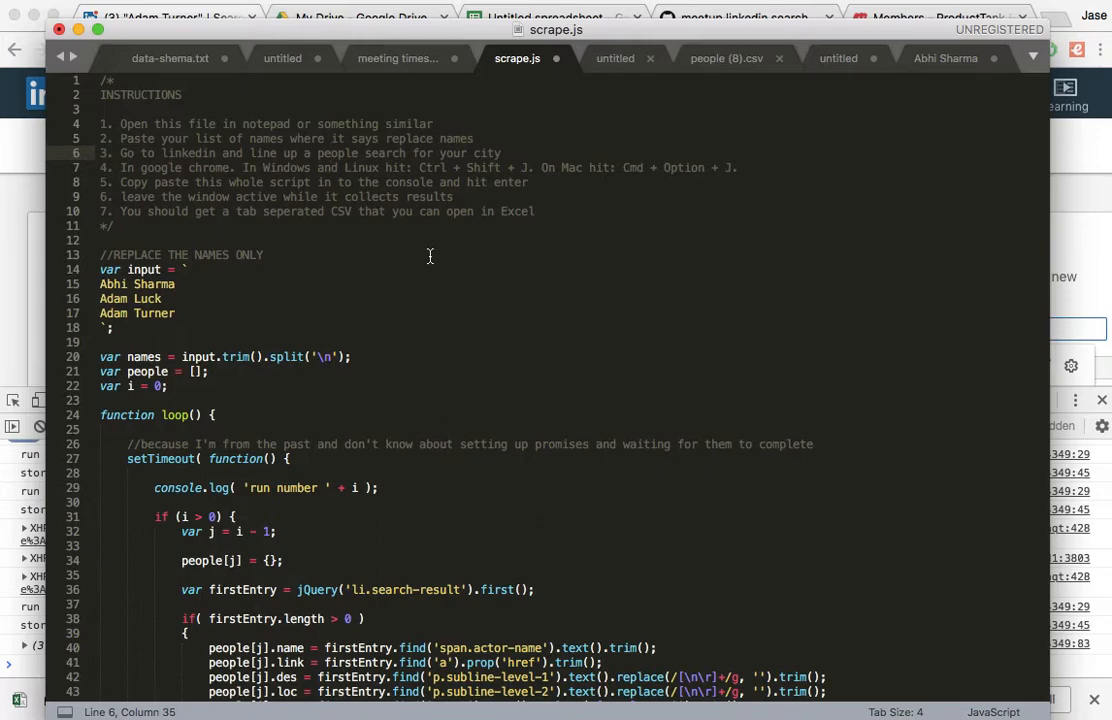
scroll("down", 3)
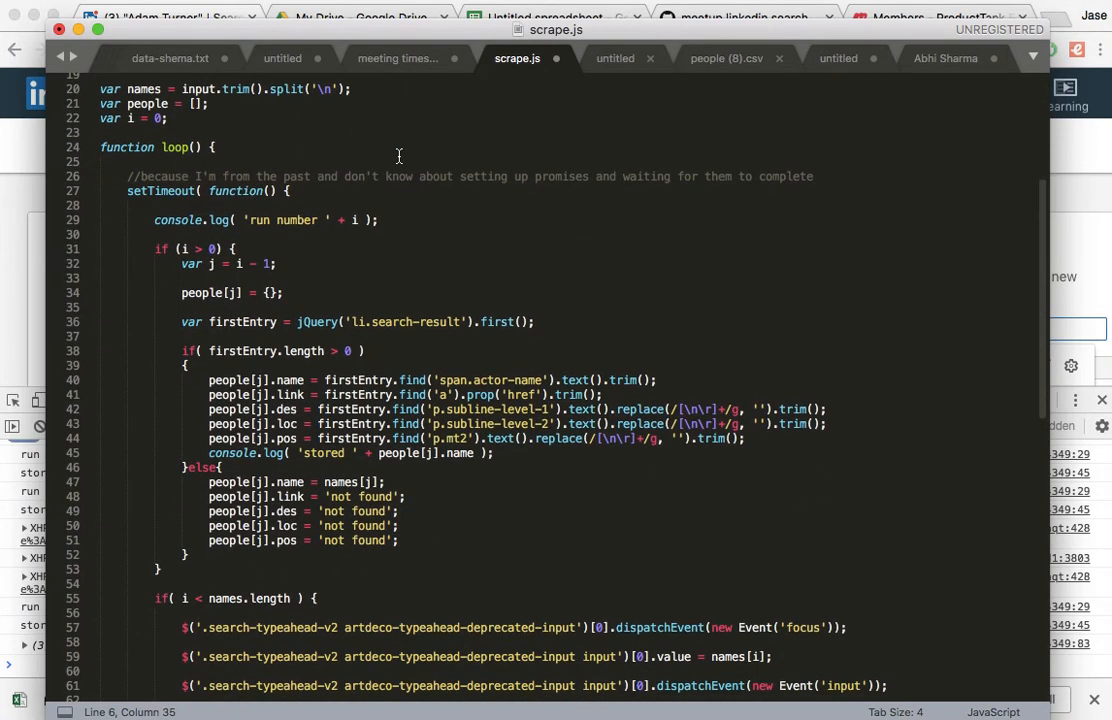